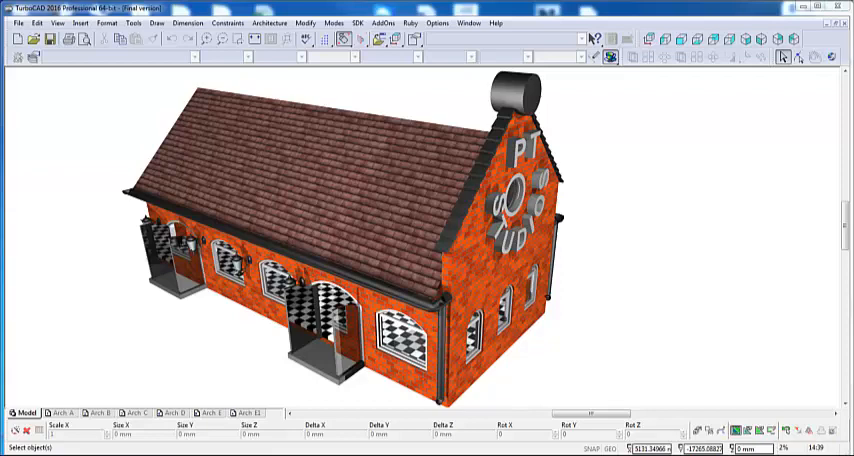
pyautogui.moveTo(575, 184)
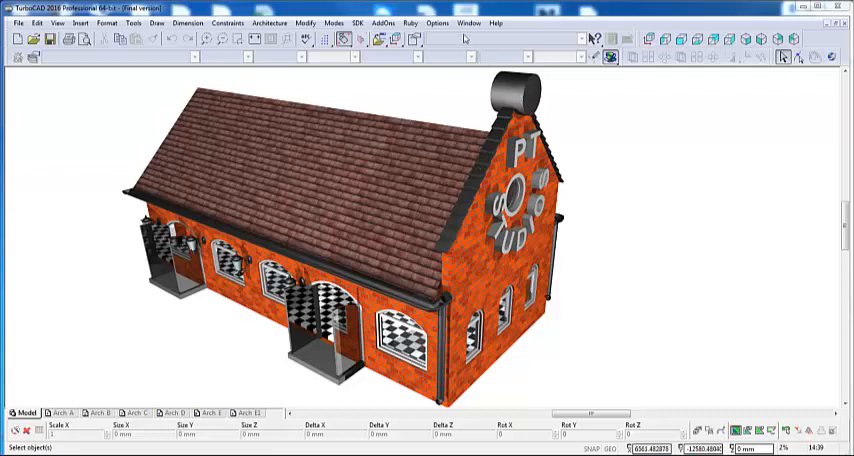
# - Switch to another example drawing, the End of Stage 6 cross-shaped building
pyautogui.click(468, 23)
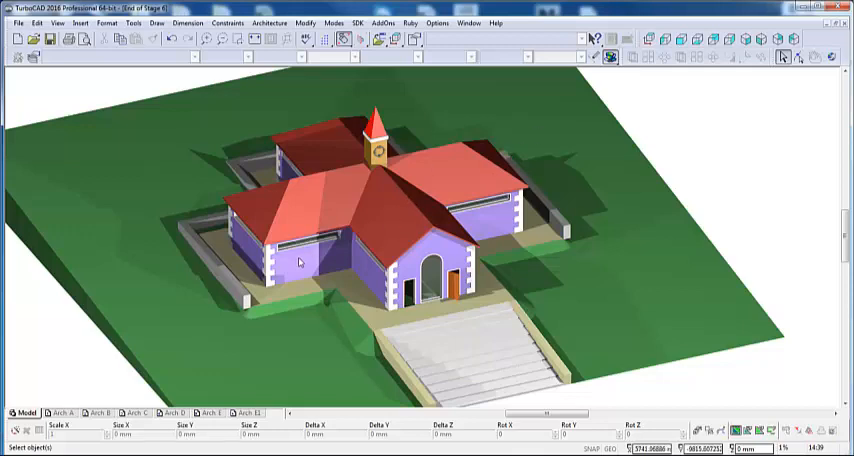
pyautogui.moveTo(215, 320)
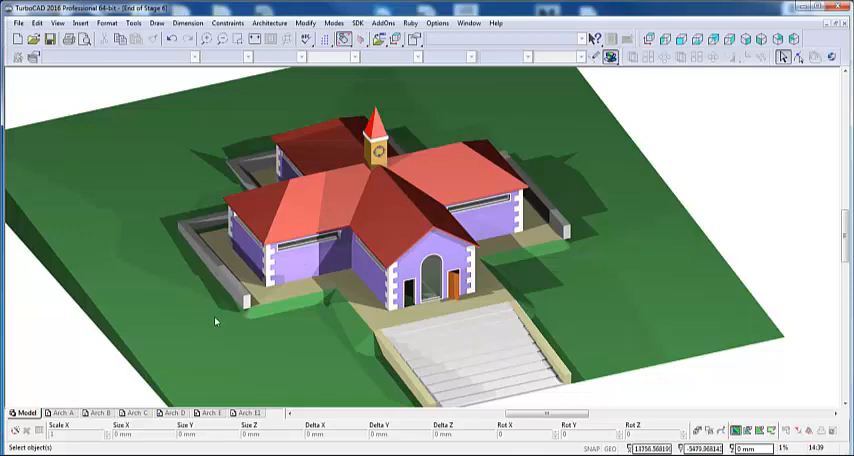
pyautogui.moveTo(231, 322)
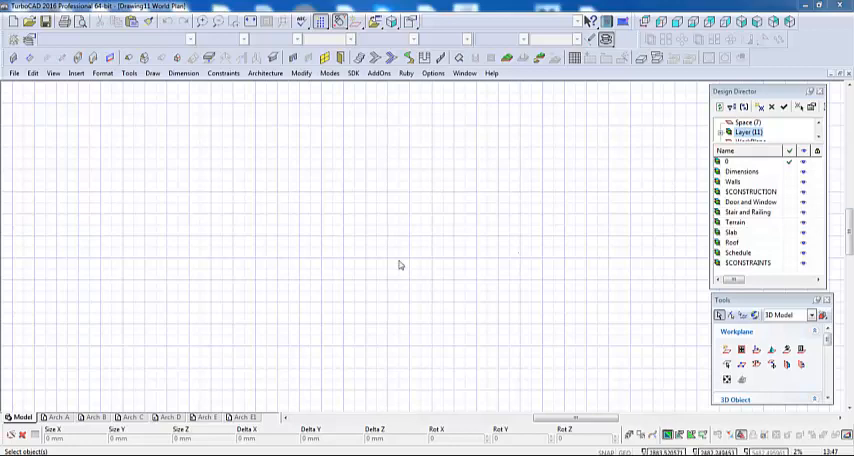
pyautogui.moveTo(322, 230)
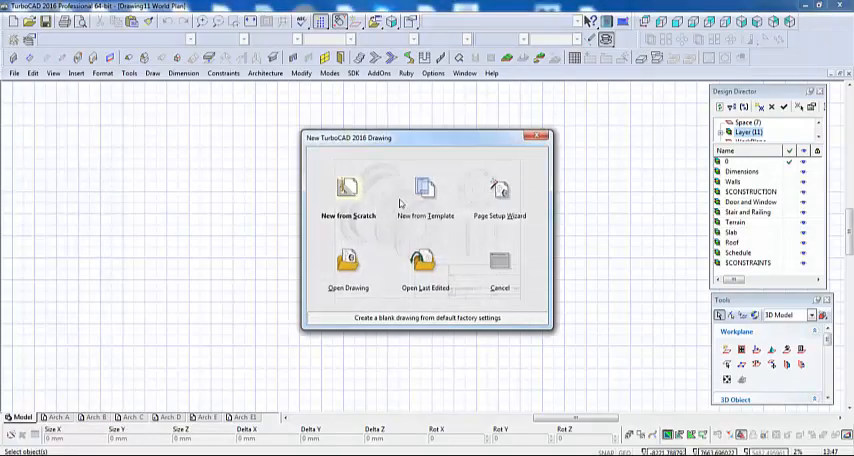
# - Create a new drawing from an Architectural Metric template
pyautogui.click(424, 200)
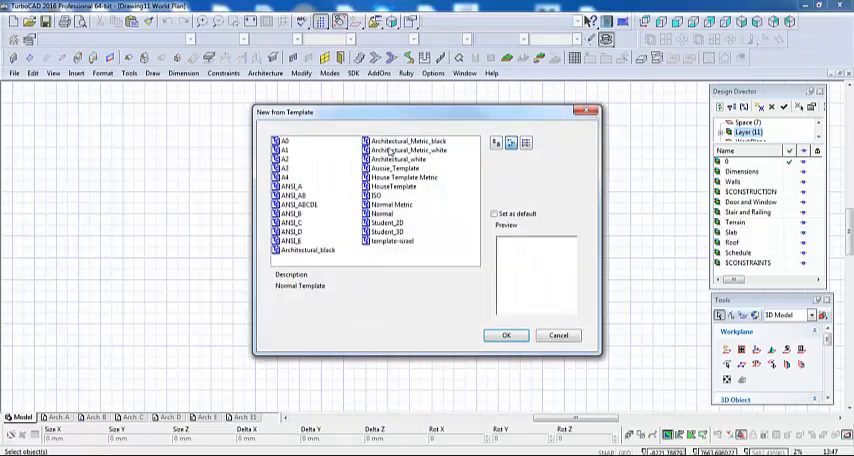
pyautogui.click(505, 335)
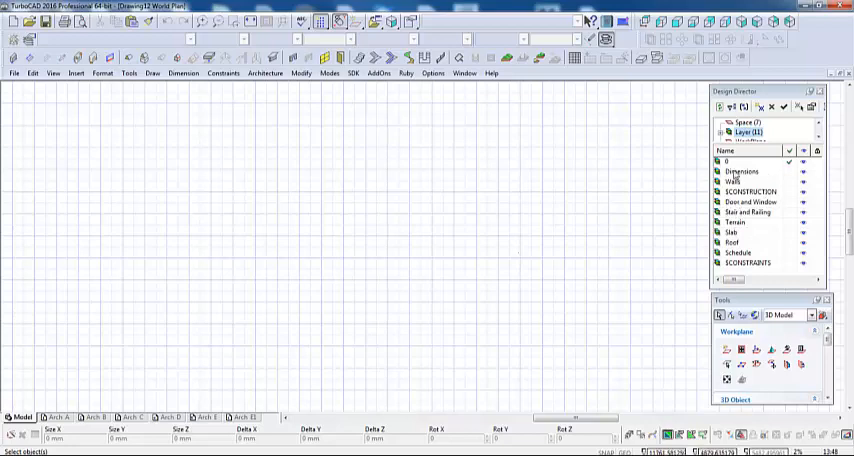
# - Delete the Dimensions, Stair and Railing, Terrain and Schedule layers
pyautogui.click(740, 171)
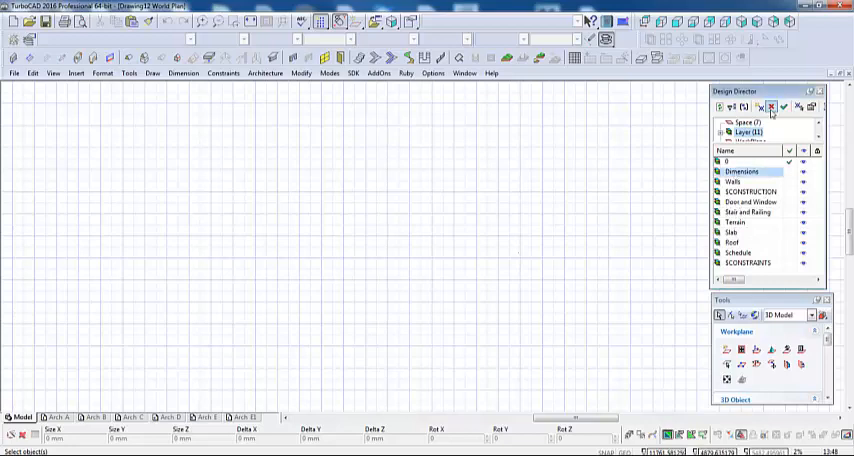
pyautogui.click(771, 107)
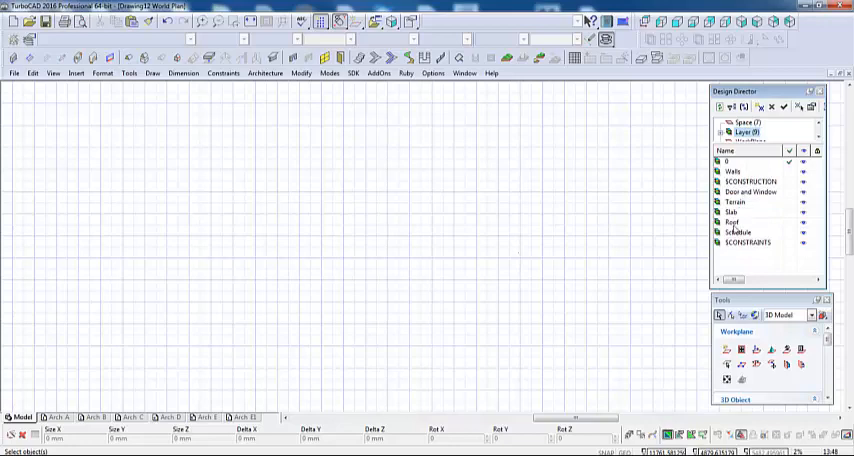
pyautogui.click(737, 232)
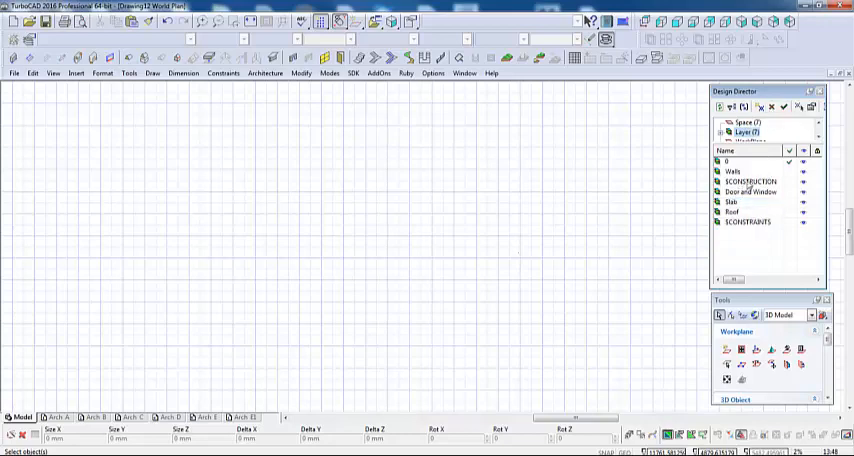
pyautogui.click(751, 181)
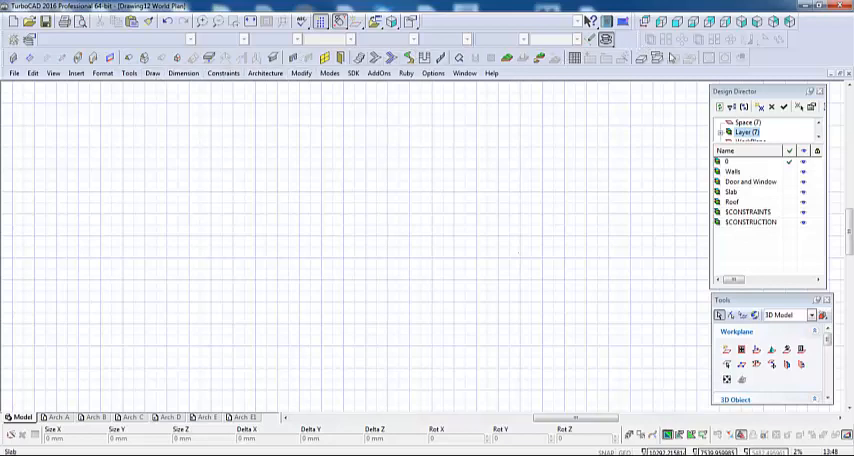
pyautogui.moveTo(507, 57)
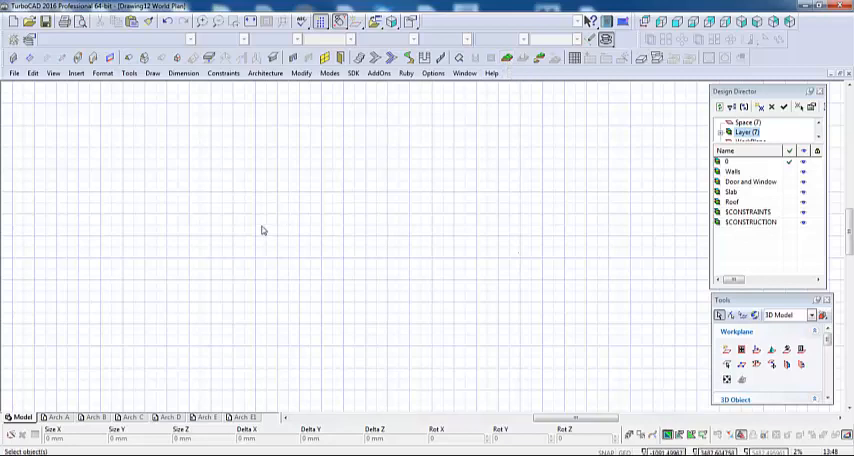
pyautogui.moveTo(257, 222)
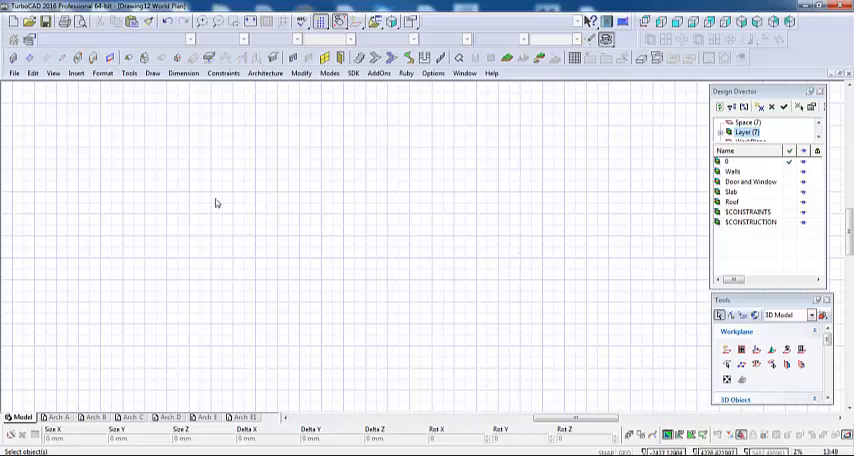
# - Draw a 12000 by 5000 mm footprint rectangle using the Rectangle tool
pyautogui.rightClick(216, 202)
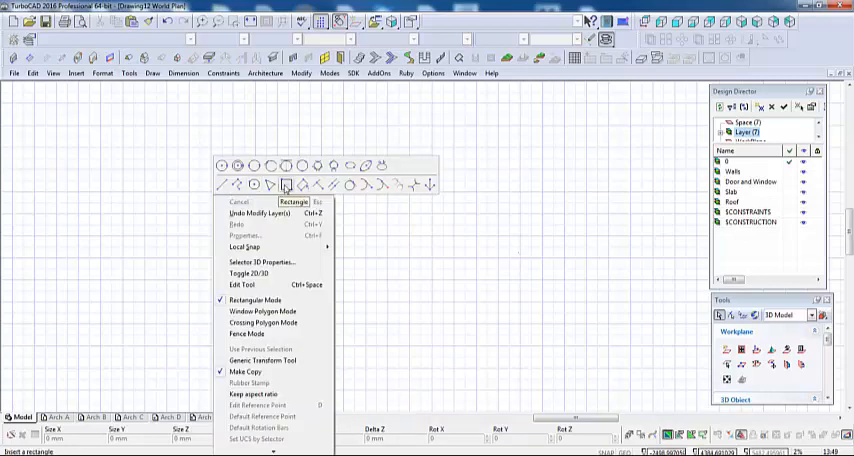
pyautogui.click(294, 202)
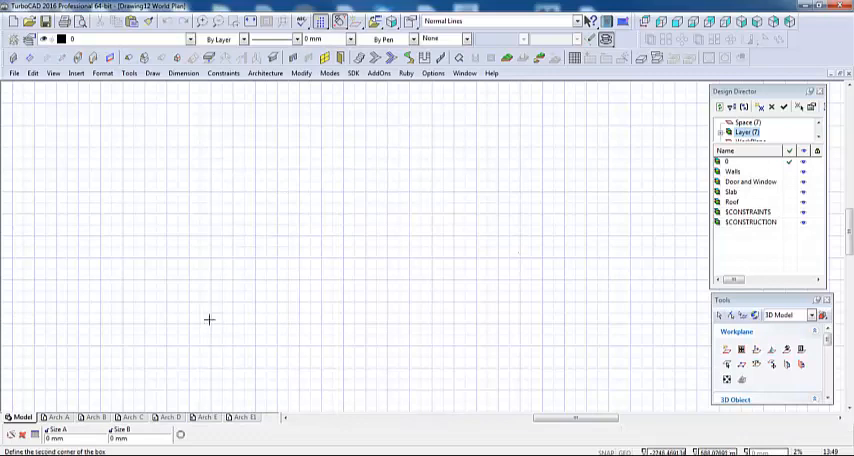
pyautogui.moveTo(205, 175); pyautogui.dragTo(560, 320)
pyautogui.write('12000')
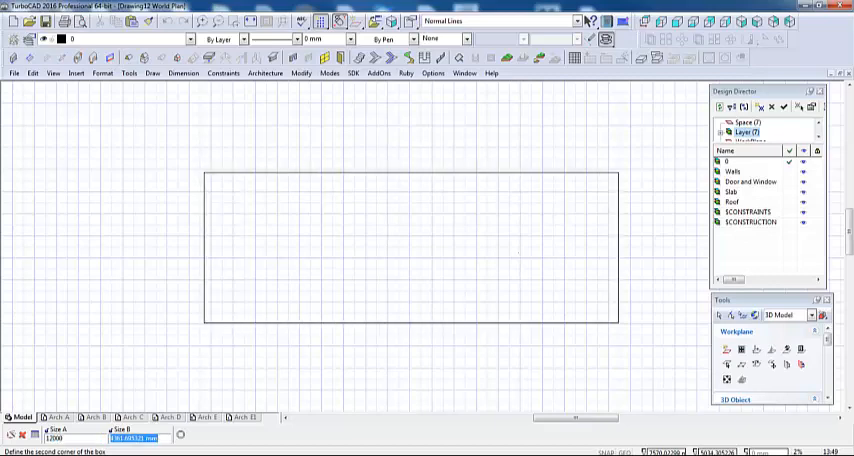
pyautogui.write('5000')
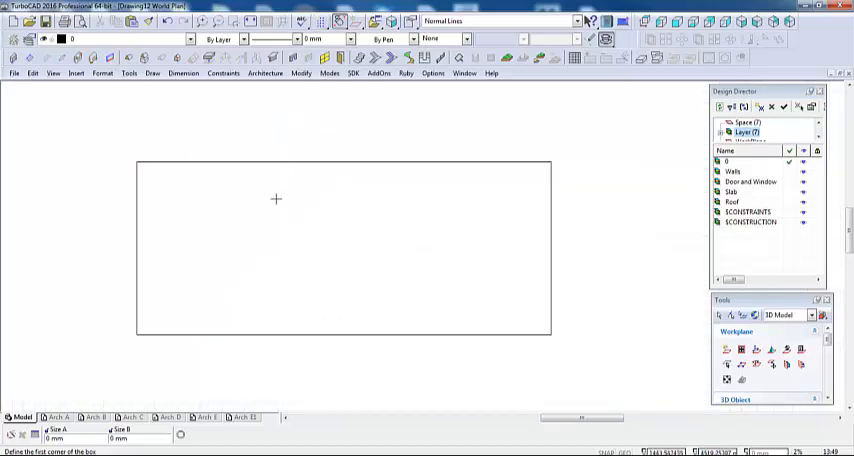
pyautogui.moveTo(175, 313)
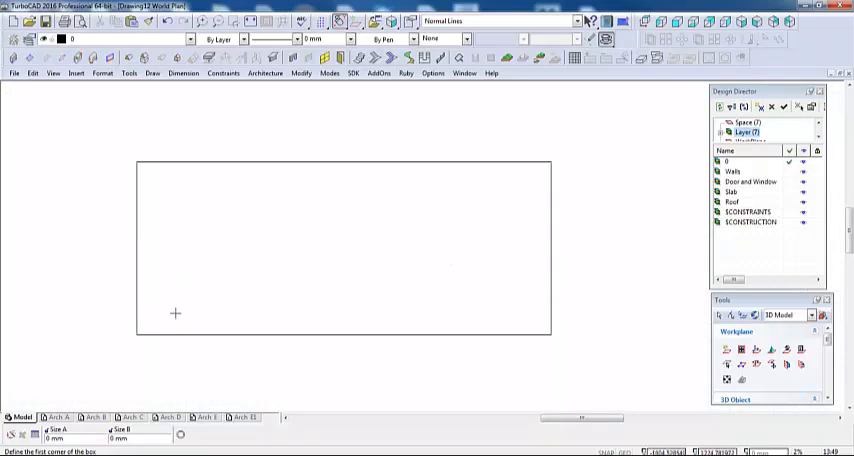
pyautogui.moveTo(193, 322)
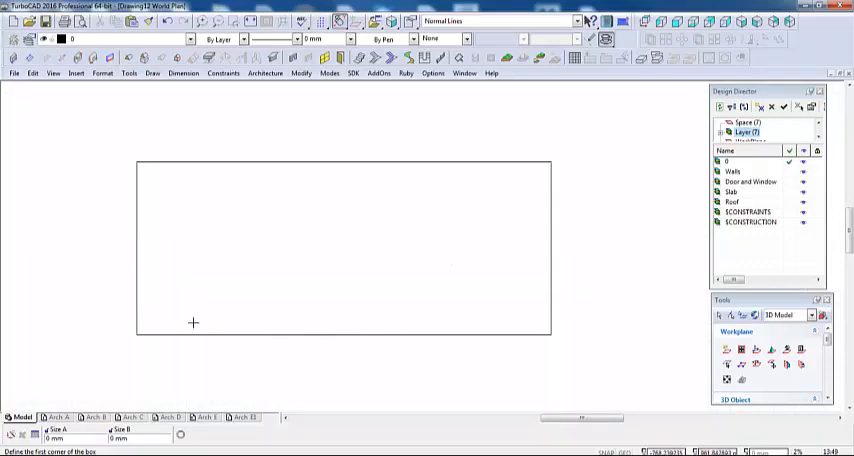
pyautogui.moveTo(156, 133)
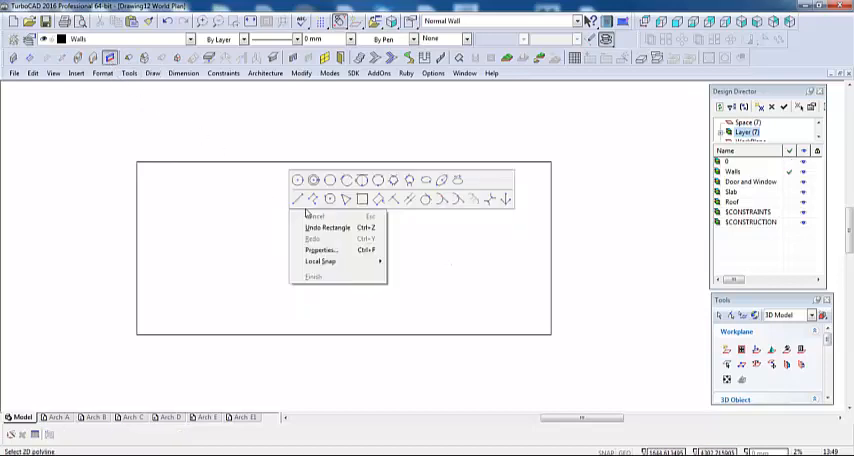
# - Set walls to 230 mm thick, 3000 mm tall, right-aligned, and apply them
pyautogui.click(319, 249)
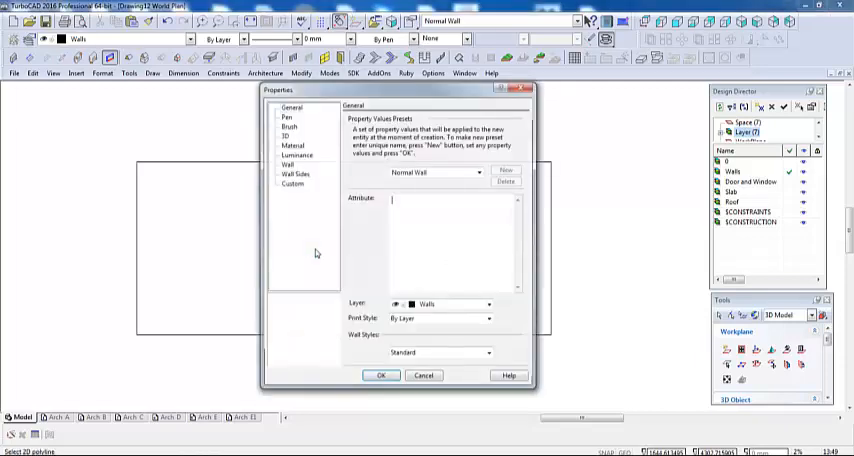
pyautogui.click(287, 164)
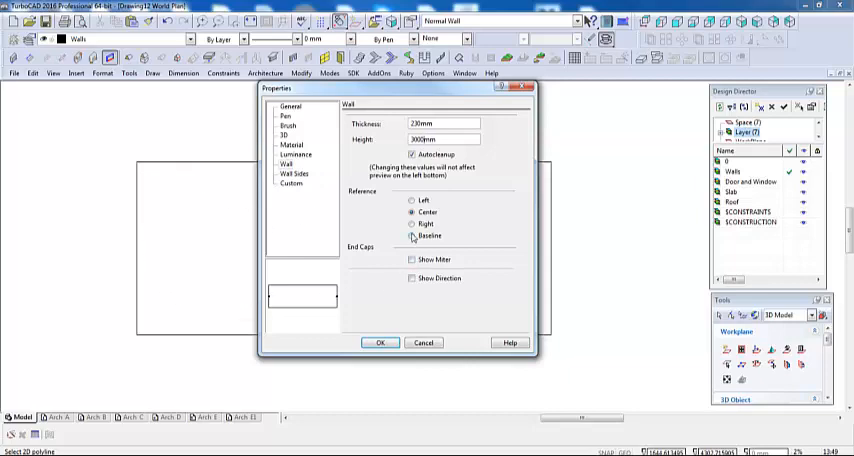
pyautogui.click(411, 224)
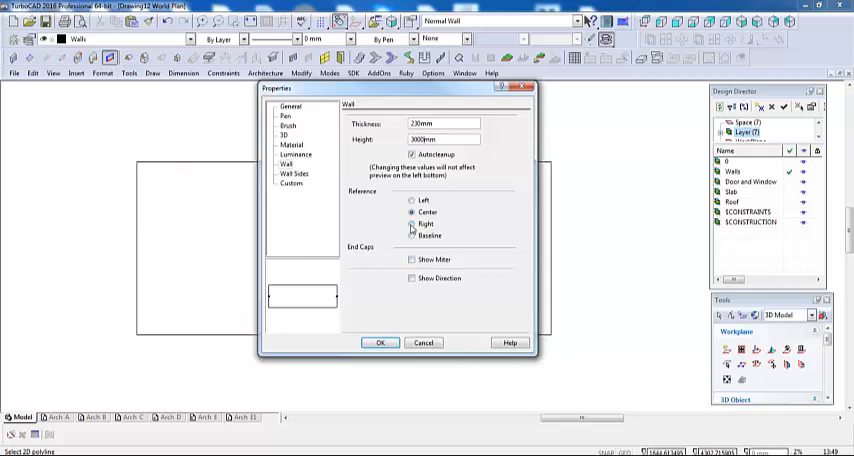
pyautogui.click(412, 224)
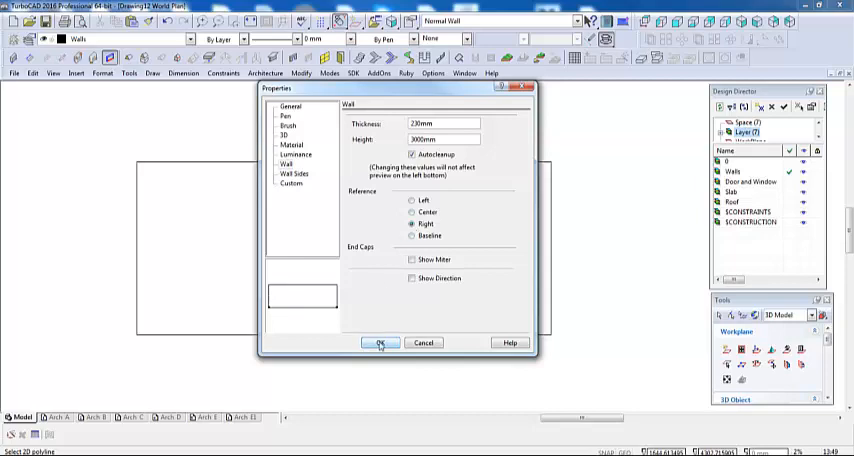
pyautogui.click(379, 343)
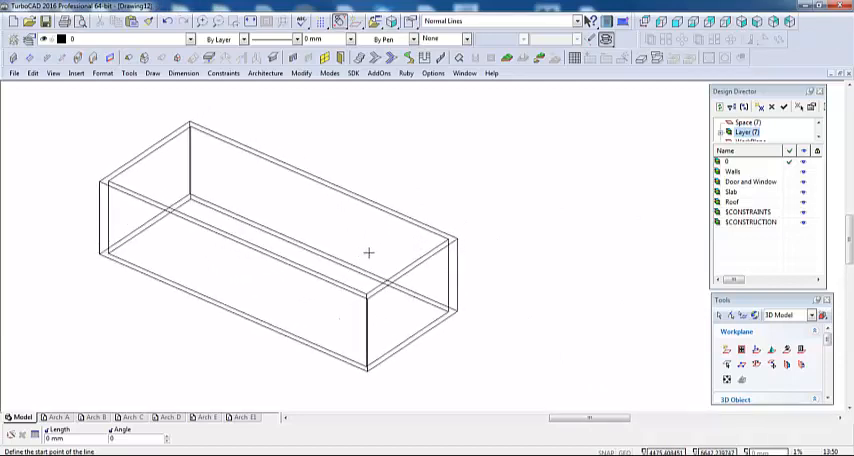
pyautogui.moveTo(158, 198)
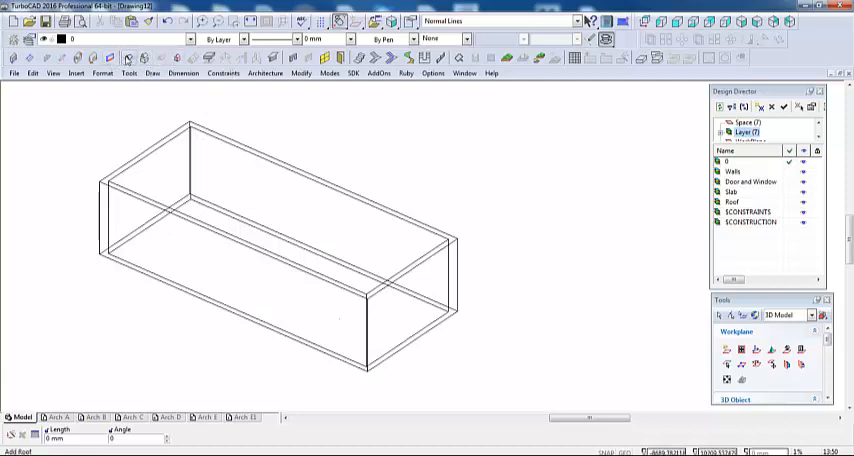
pyautogui.moveTo(127, 58)
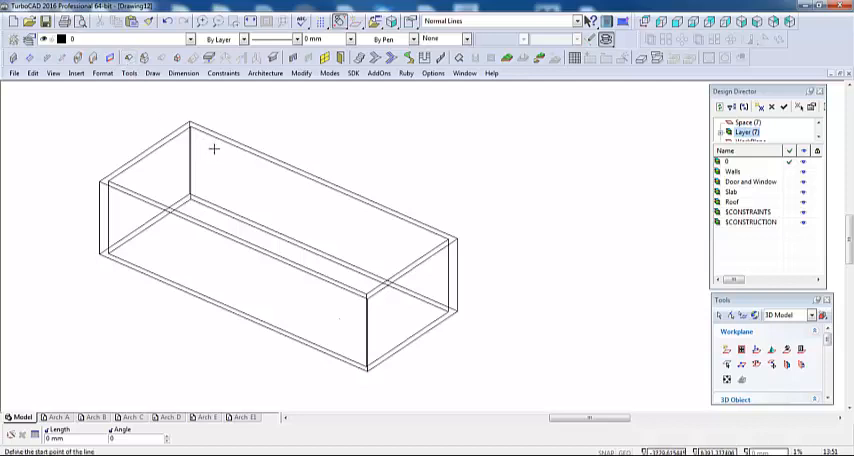
pyautogui.moveTo(318, 182)
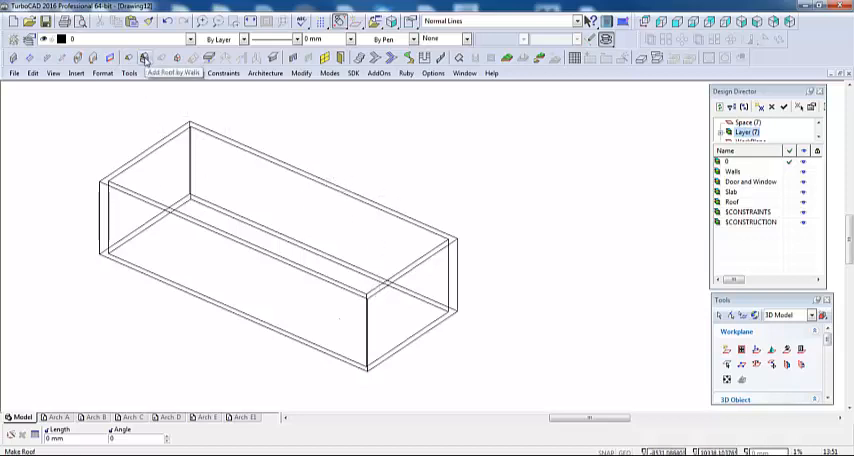
# - Add a roof by walls over the building and finish it
pyautogui.click(143, 57)
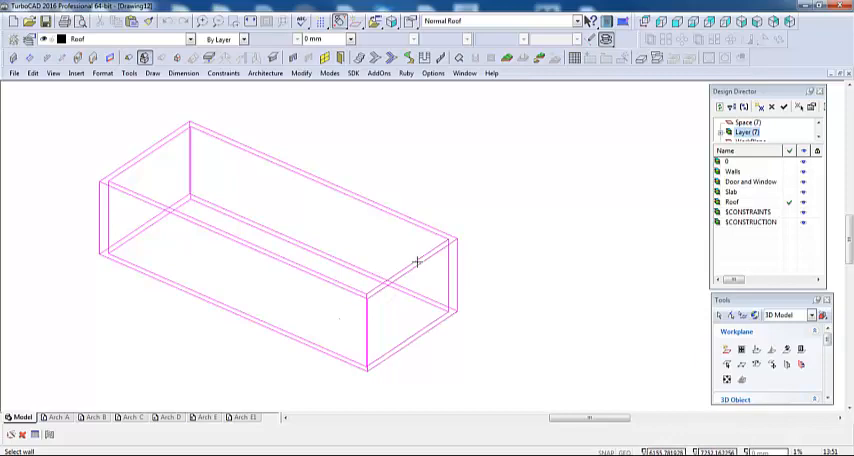
pyautogui.rightClick(417, 262)
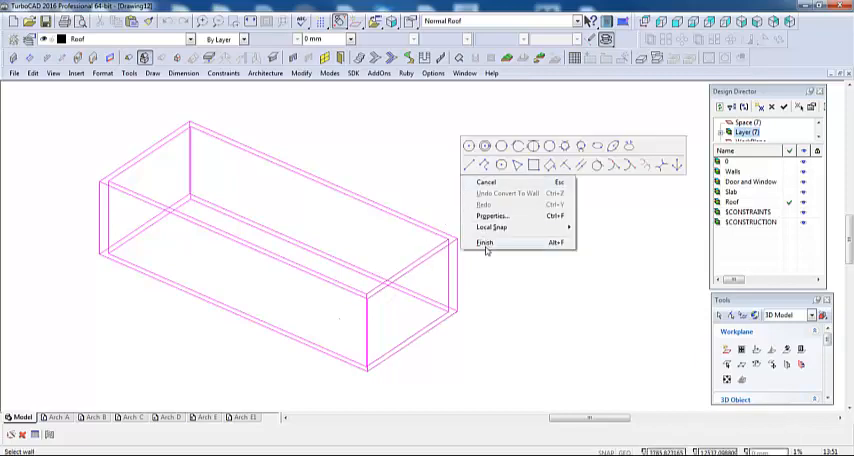
pyautogui.click(485, 243)
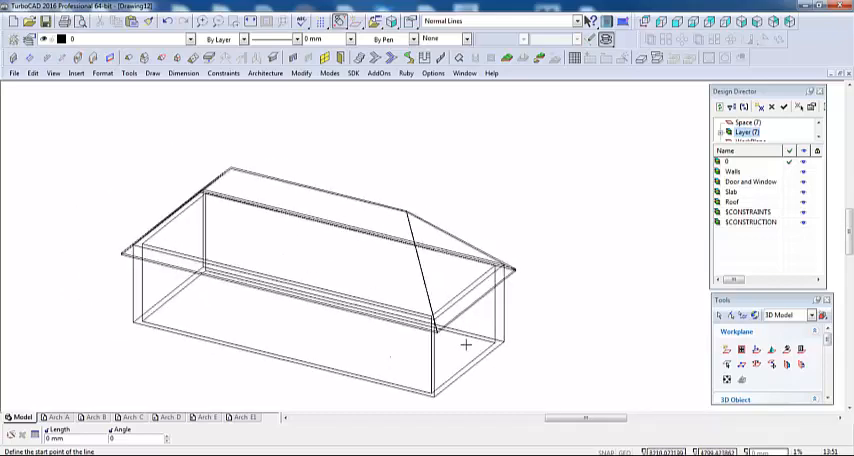
pyautogui.moveTo(448, 287)
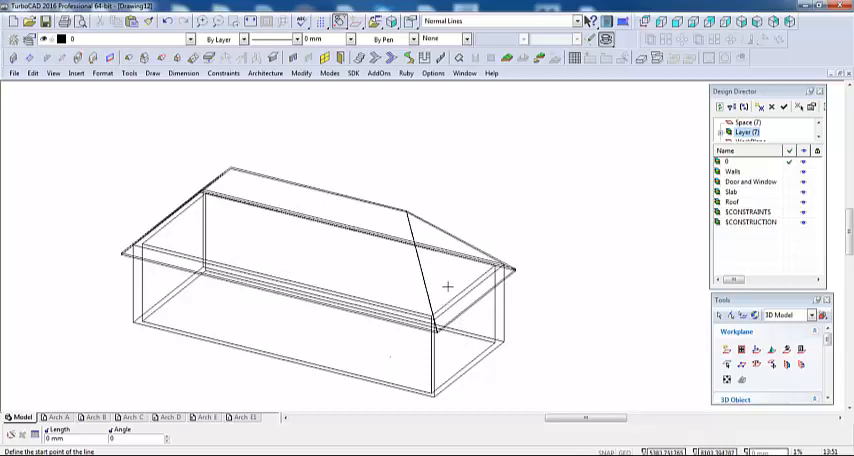
pyautogui.moveTo(437, 297)
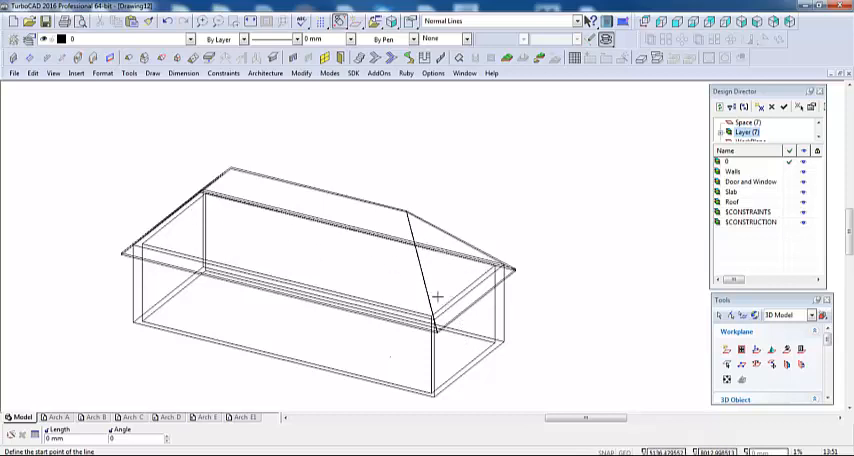
pyautogui.moveTo(443, 277)
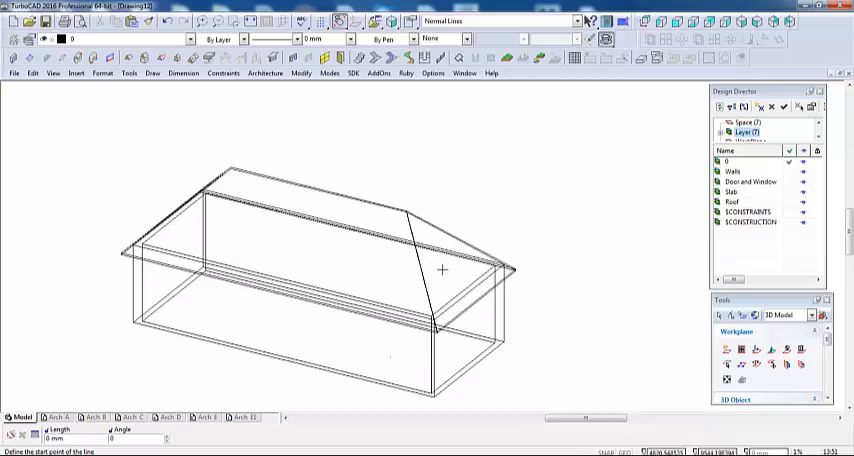
pyautogui.moveTo(160, 58)
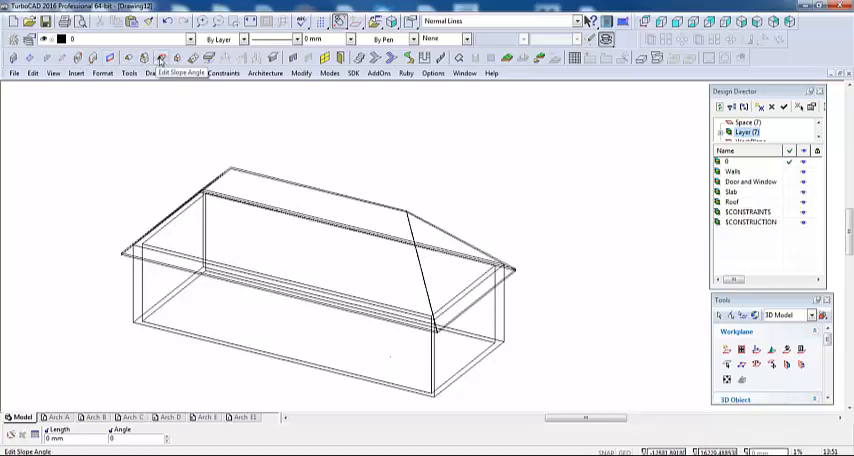
# - Make both end roof slopes vertical with Edit Slope Angle to form gables
pyautogui.click(159, 58)
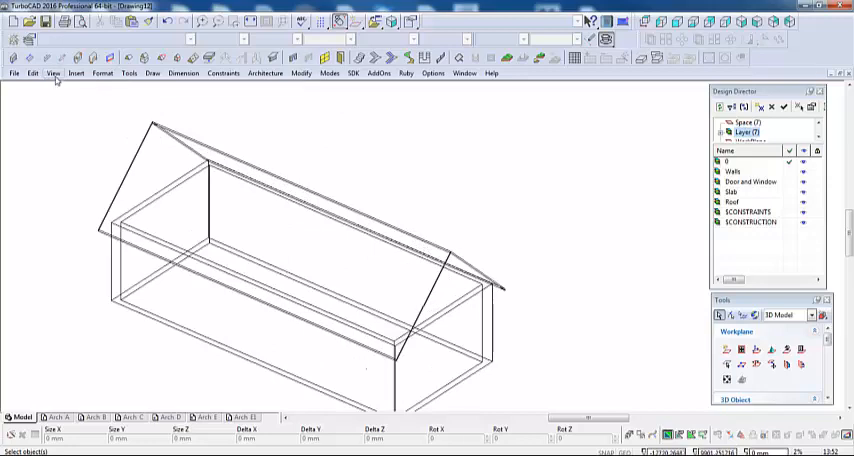
pyautogui.click(54, 73)
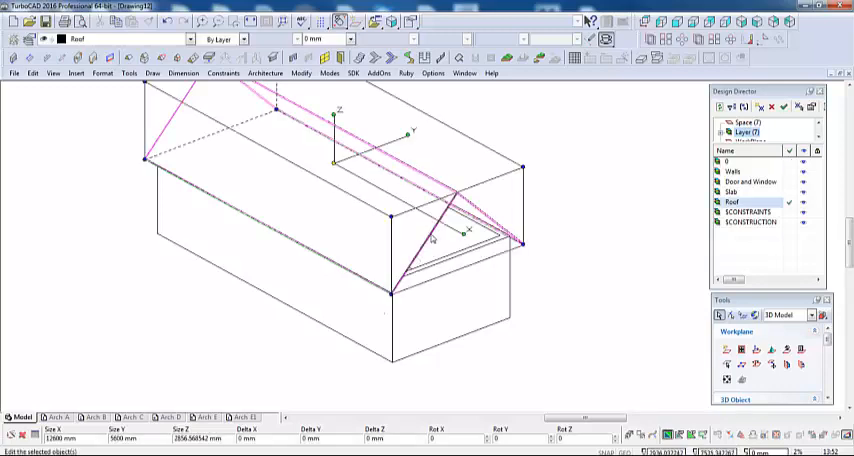
# - Apply 100 mm roof thickness and 300 mm overhang in the roof Properties
pyautogui.rightClick(433, 238)
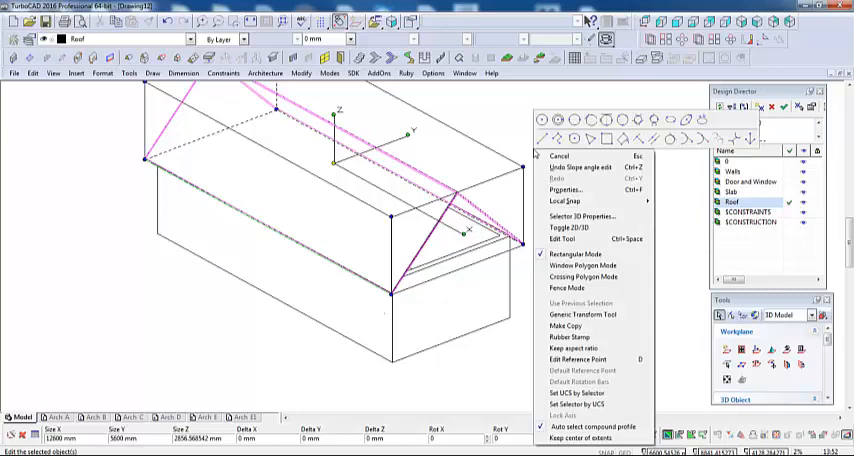
pyautogui.click(565, 189)
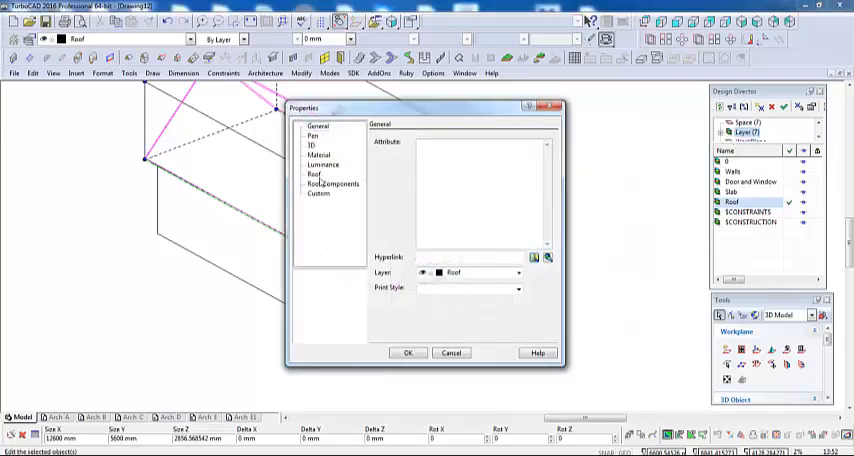
pyautogui.click(315, 173)
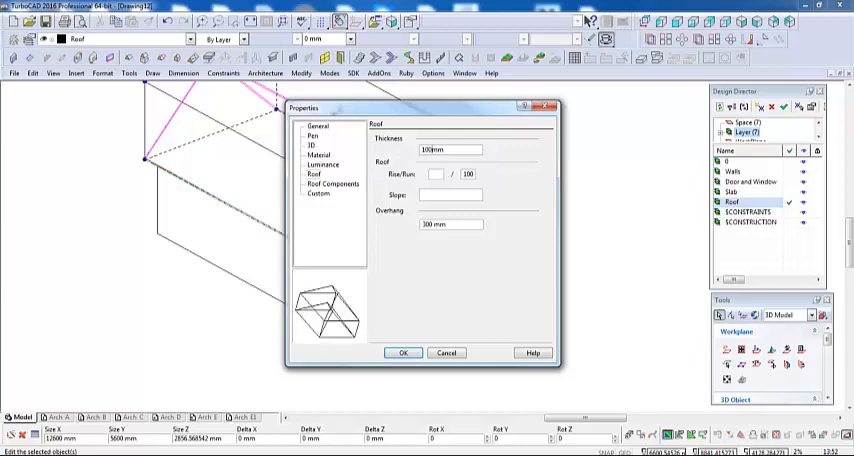
pyautogui.click(402, 352)
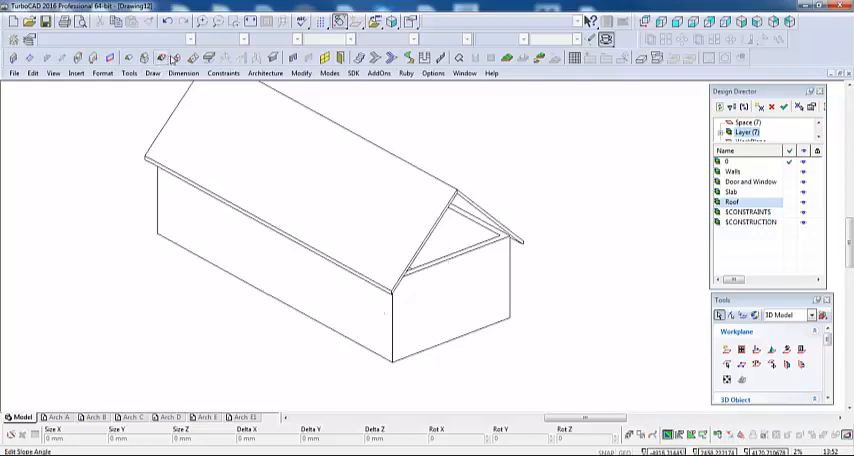
pyautogui.moveTo(176, 57)
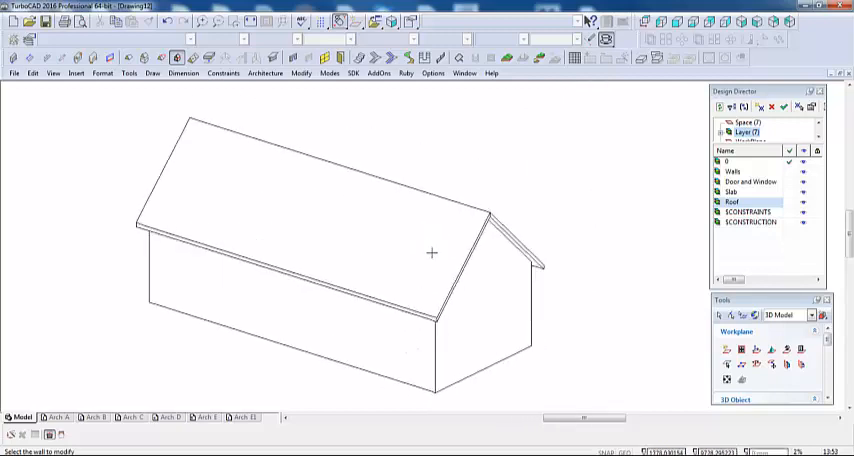
# - Zoom in on the building's gable end wall
pyautogui.moveTo(430, 252); pyautogui.dragTo(423, 246)
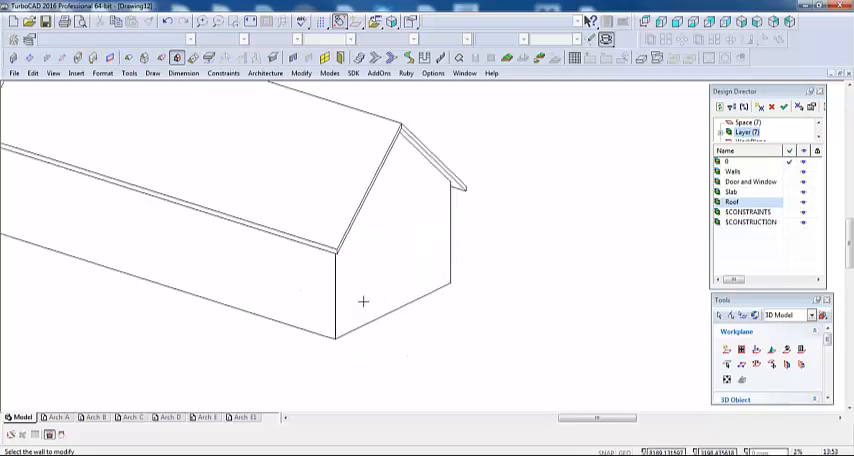
pyautogui.moveTo(385, 293)
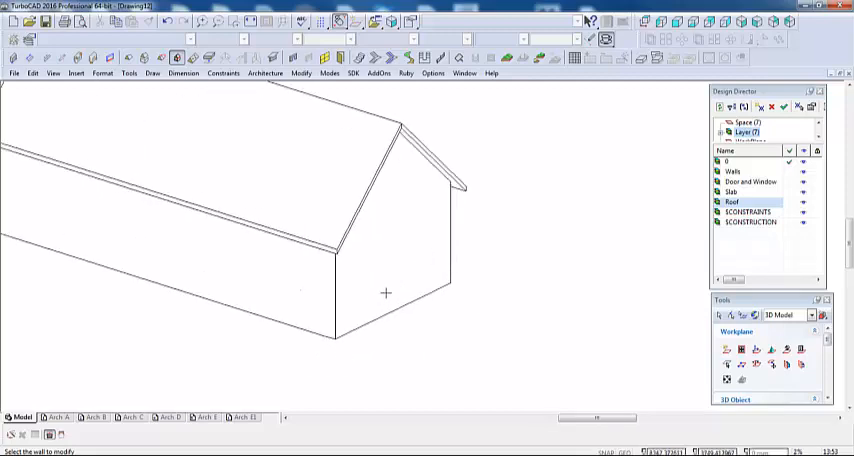
pyautogui.moveTo(351, 187)
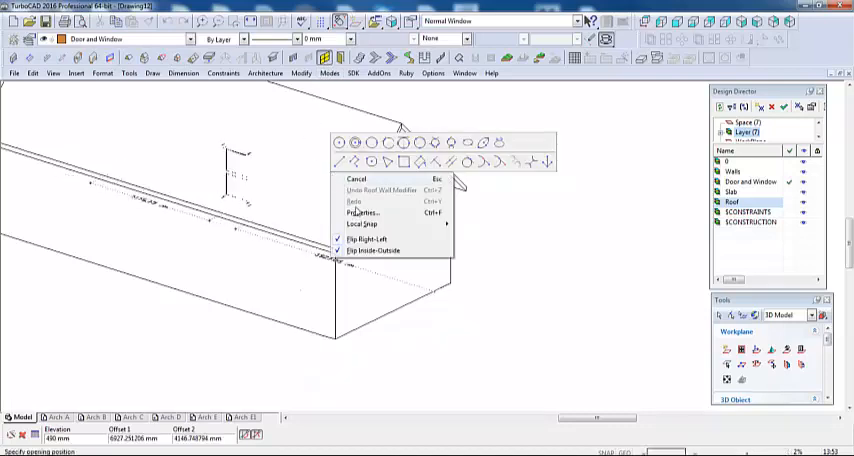
# - Give the window 1300 mm height and 2000 mm head height in Window Main
pyautogui.click(362, 212)
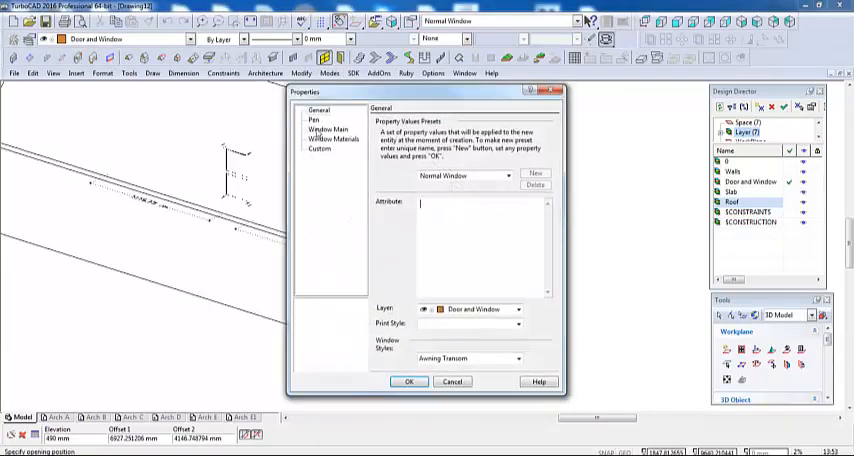
pyautogui.click(328, 130)
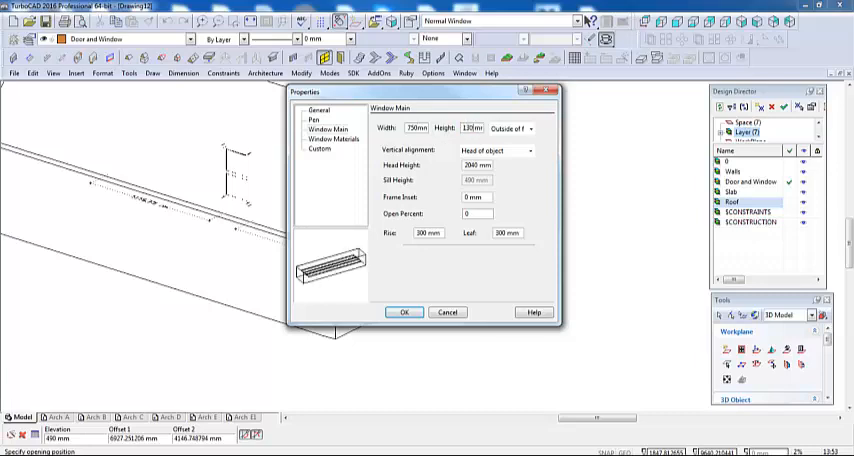
pyautogui.write('1200')
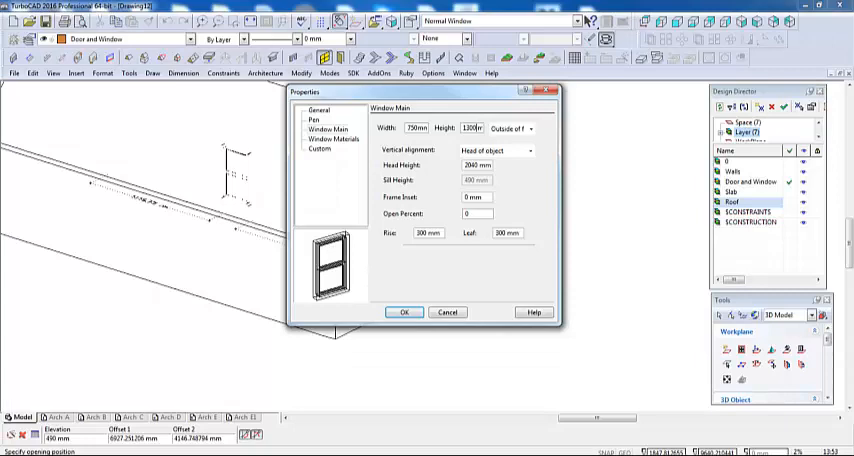
pyautogui.moveTo(316, 125)
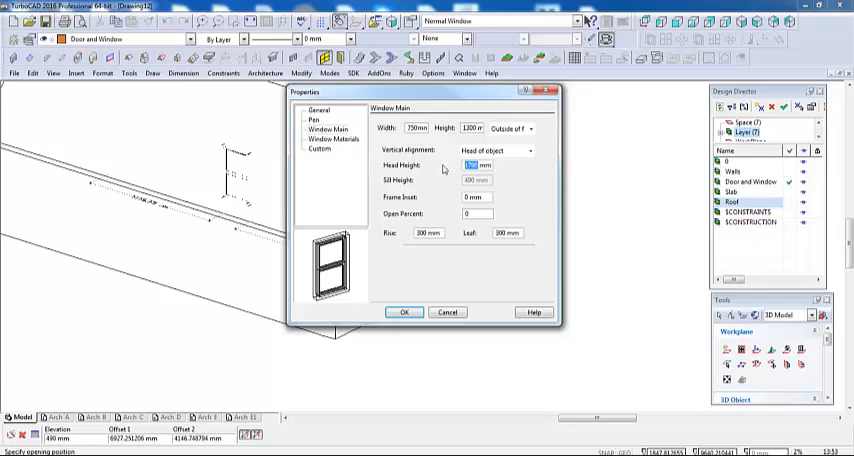
pyautogui.write('20')
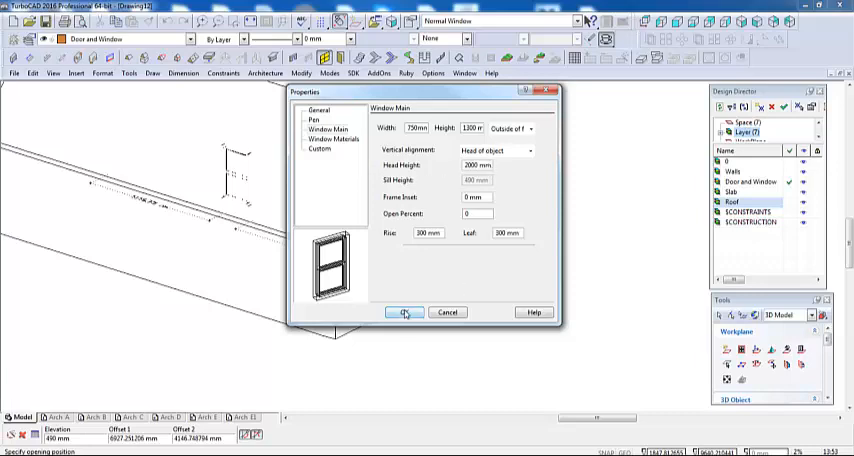
pyautogui.click(404, 312)
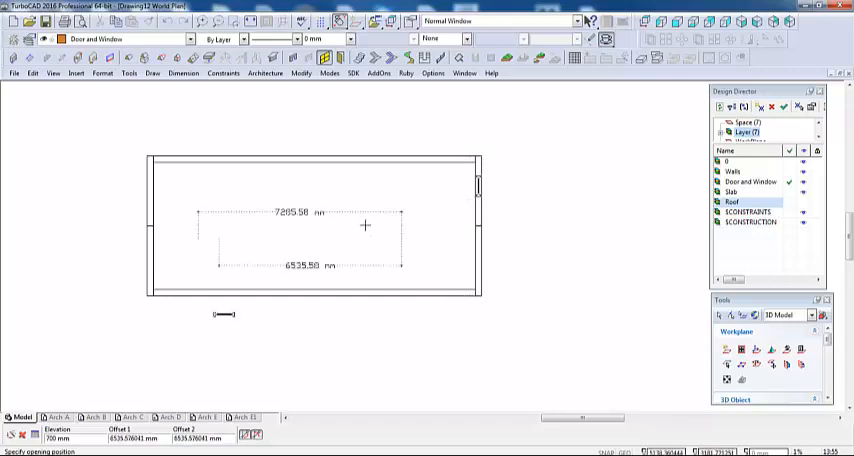
# - Finish inserting the window into the short right-hand end wall in World Plan view
pyautogui.rightClick(365, 226)
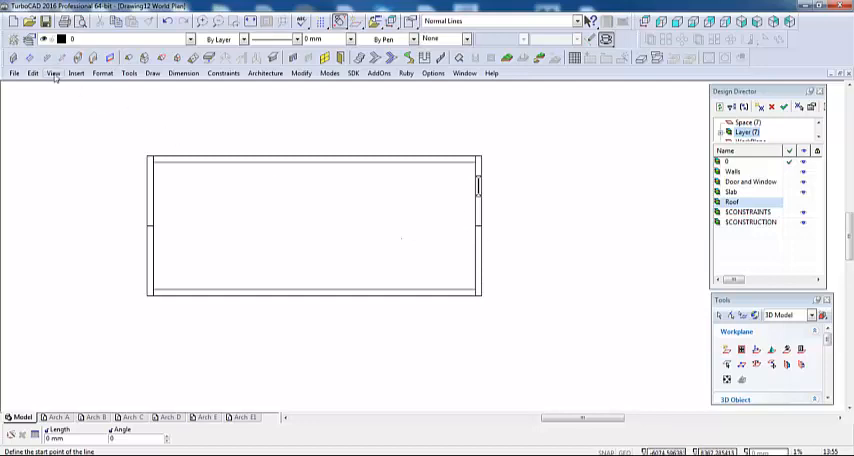
pyautogui.click(53, 73)
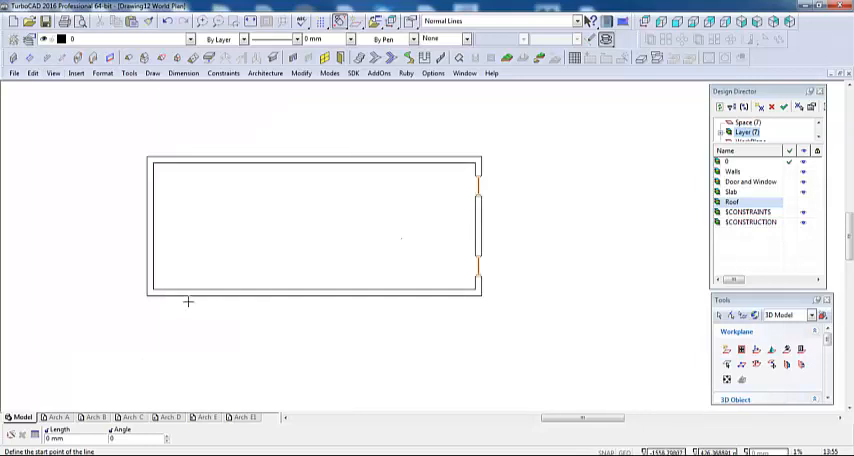
pyautogui.moveTo(331, 254)
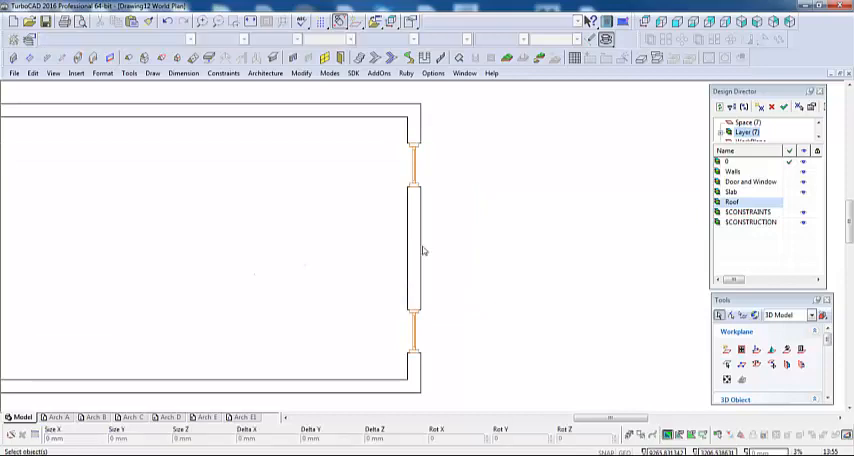
pyautogui.moveTo(415, 334)
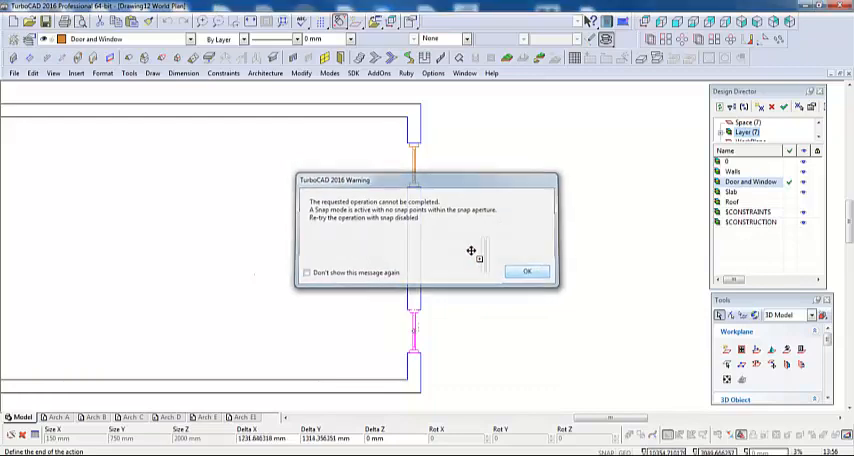
# - Dismiss the TurboCAD snap warning dialog with OK
pyautogui.click(526, 271)
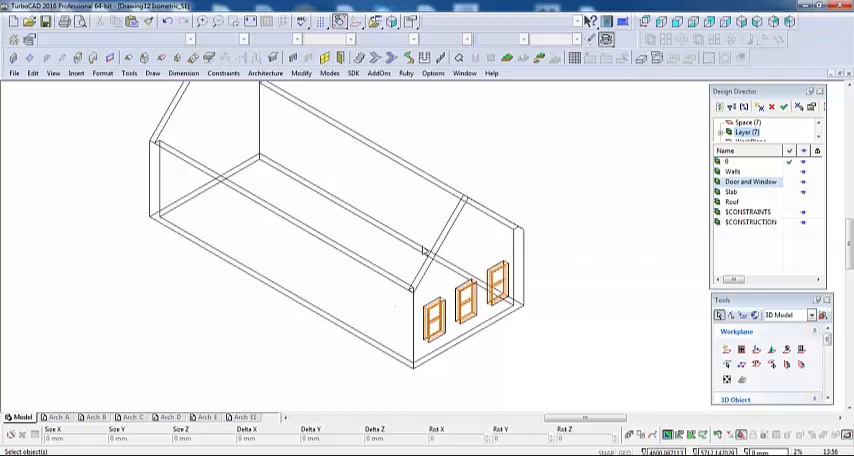
pyautogui.moveTo(472, 326)
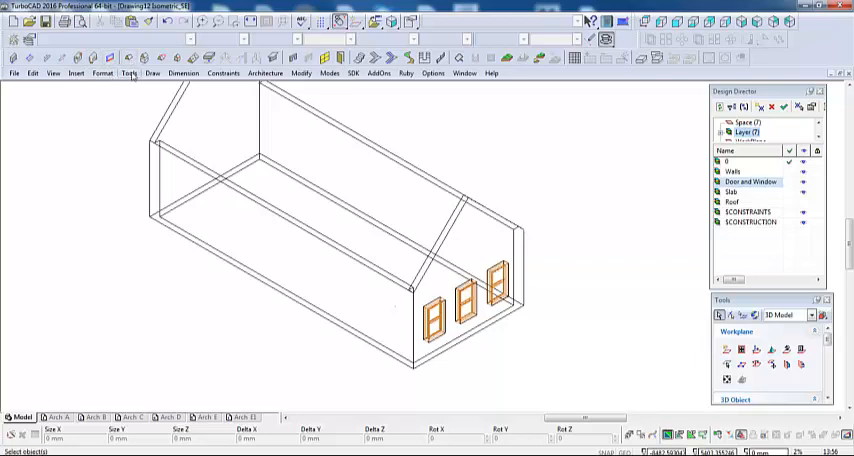
# - Open the Tools menu from the isometric view of the building
pyautogui.click(128, 73)
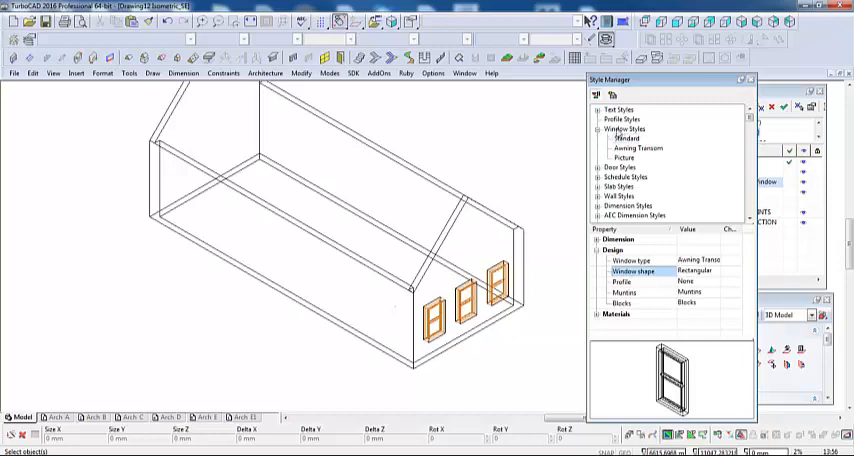
# - Add a new window style 'End Window' based on the Standard window style
pyautogui.click(623, 128)
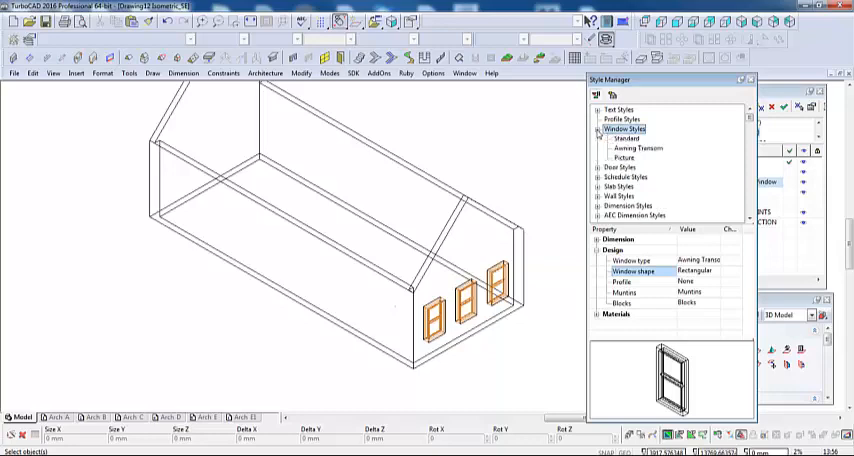
pyautogui.click(625, 137)
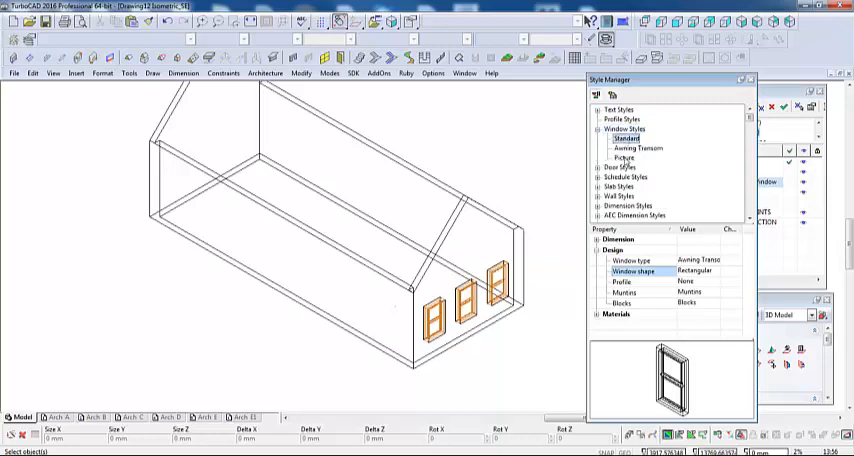
pyautogui.moveTo(678, 365)
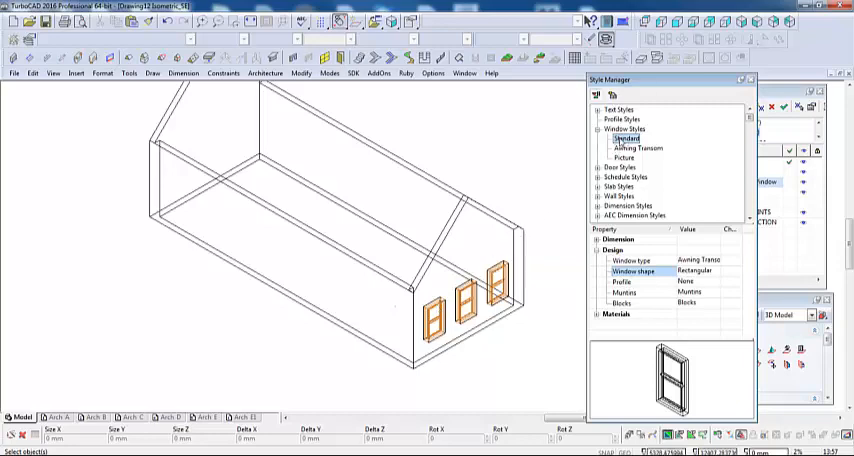
pyautogui.moveTo(611, 94)
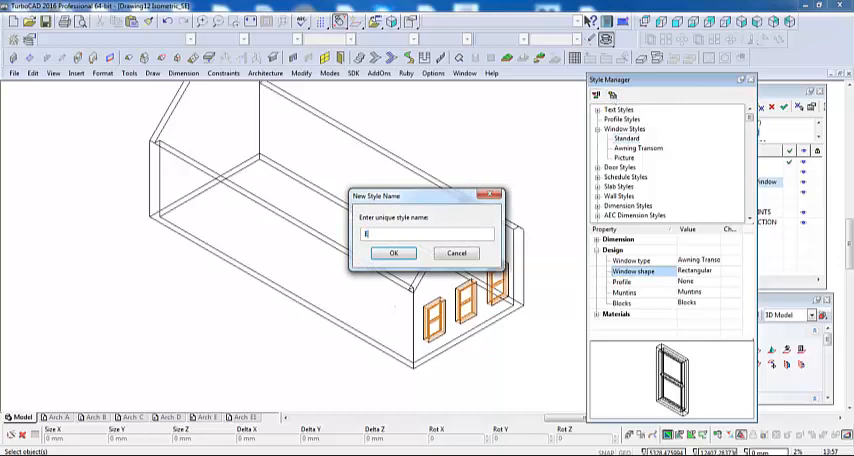
pyautogui.write('End Window')
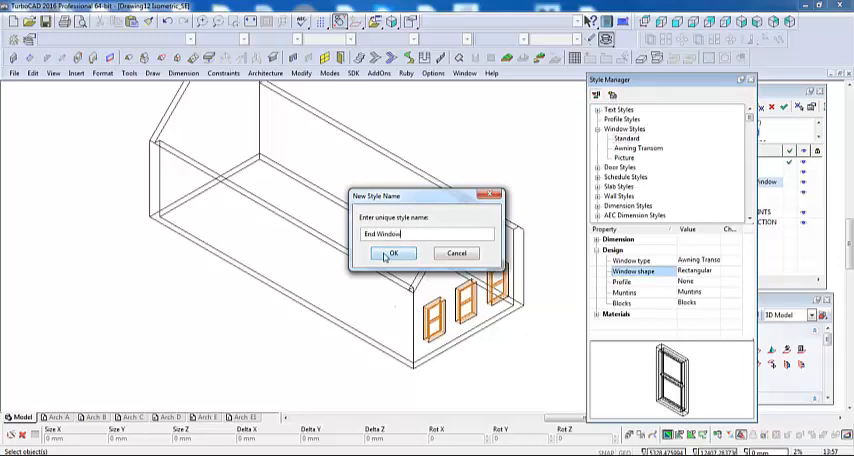
pyautogui.click(392, 253)
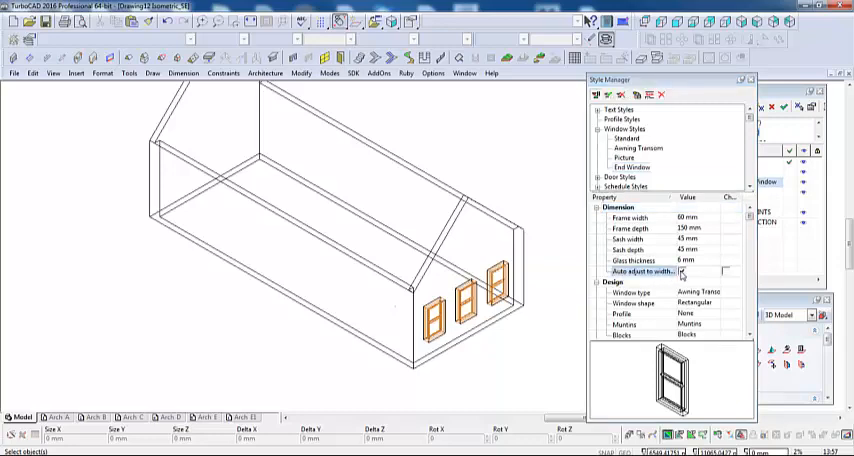
# - Give End Window auto-adjust to width, Horizontal Pivot type and Arch shape
pyautogui.click(686, 272)
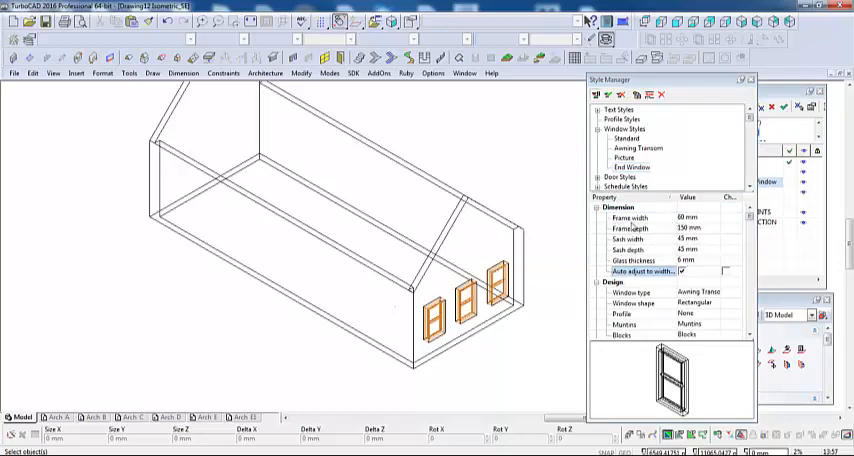
pyautogui.moveTo(595, 208)
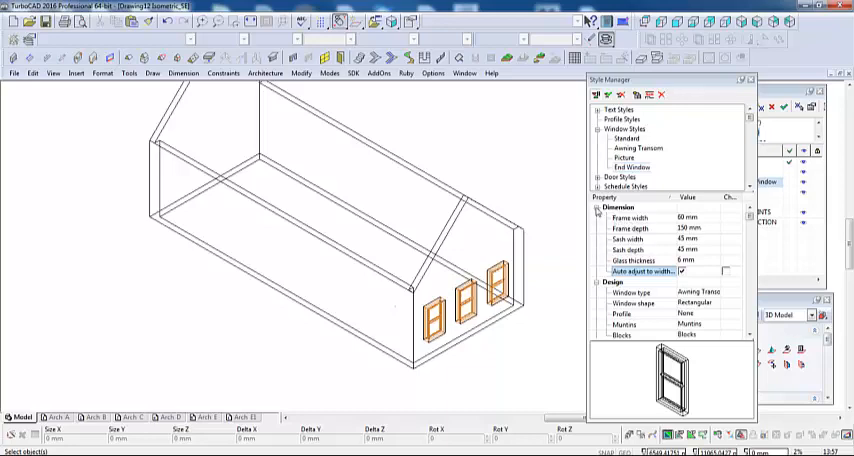
pyautogui.click(600, 208)
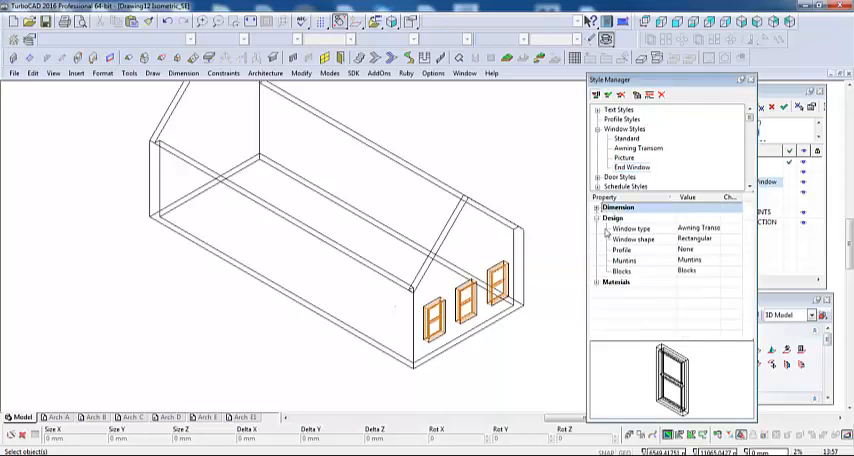
pyautogui.moveTo(655, 236)
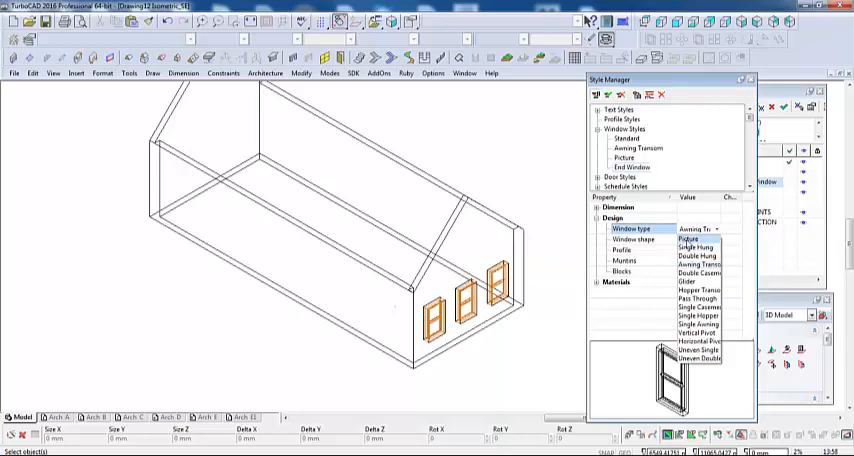
pyautogui.click(687, 239)
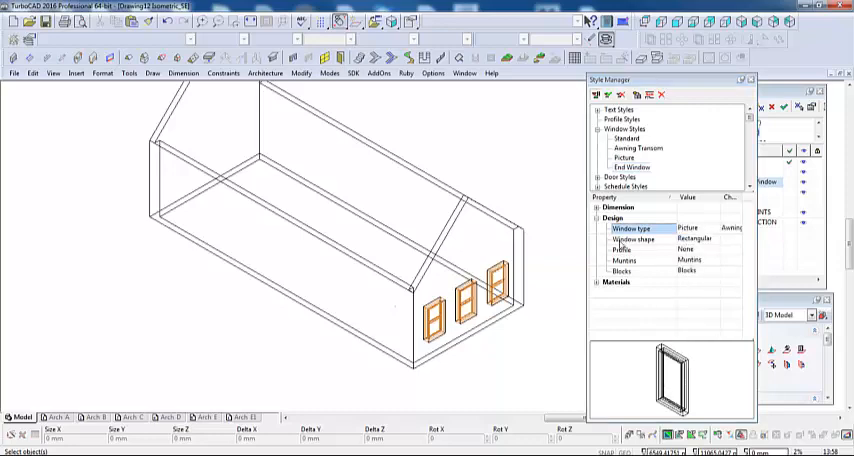
pyautogui.click(700, 239)
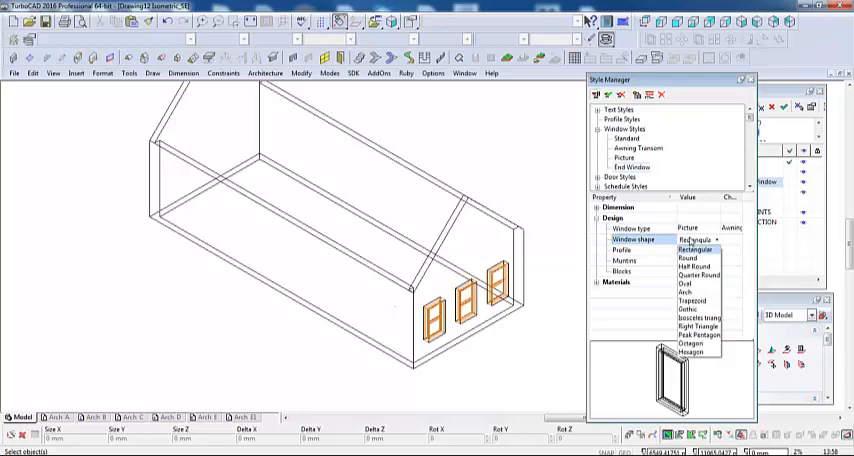
pyautogui.moveTo(686, 293)
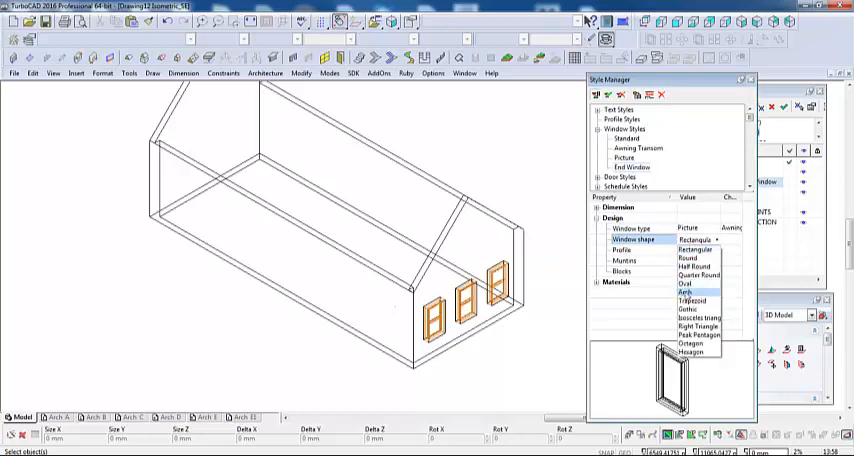
pyautogui.click(688, 293)
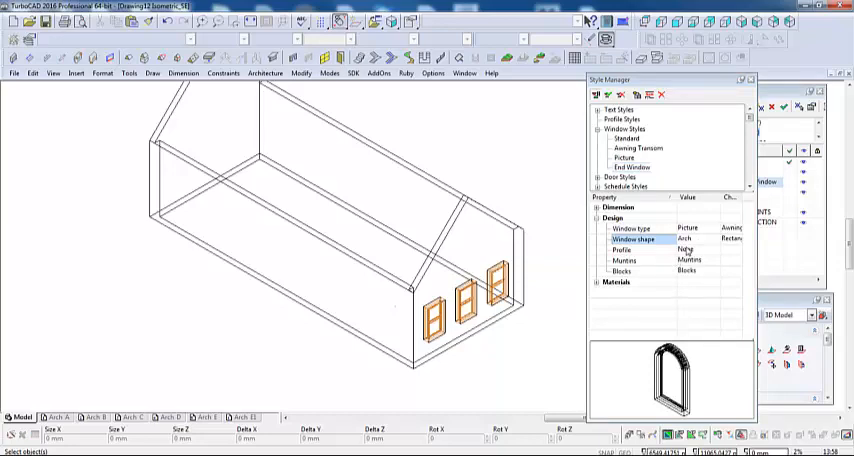
pyautogui.click(700, 228)
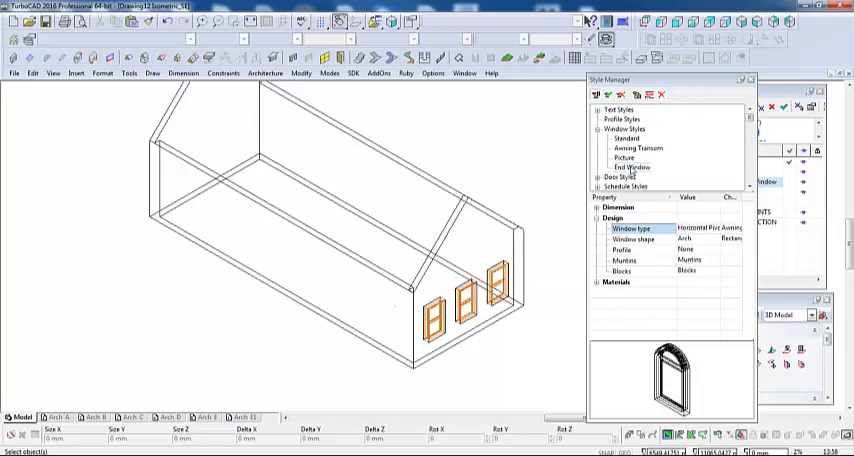
pyautogui.click(632, 167)
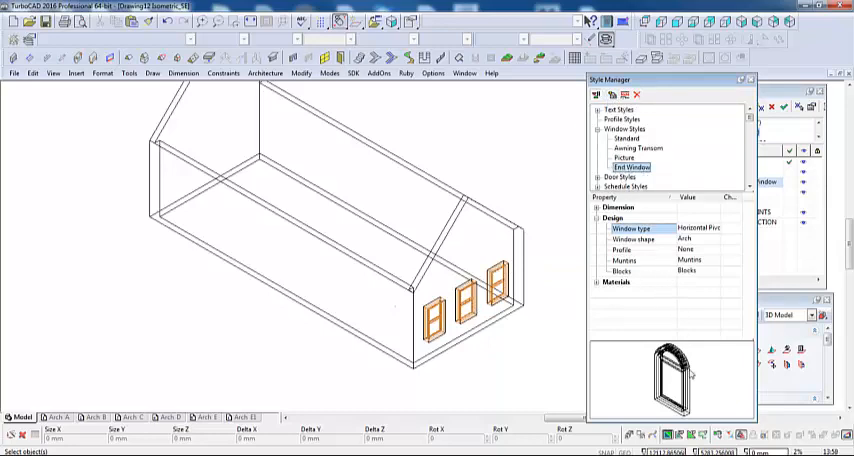
pyautogui.moveTo(575, 351)
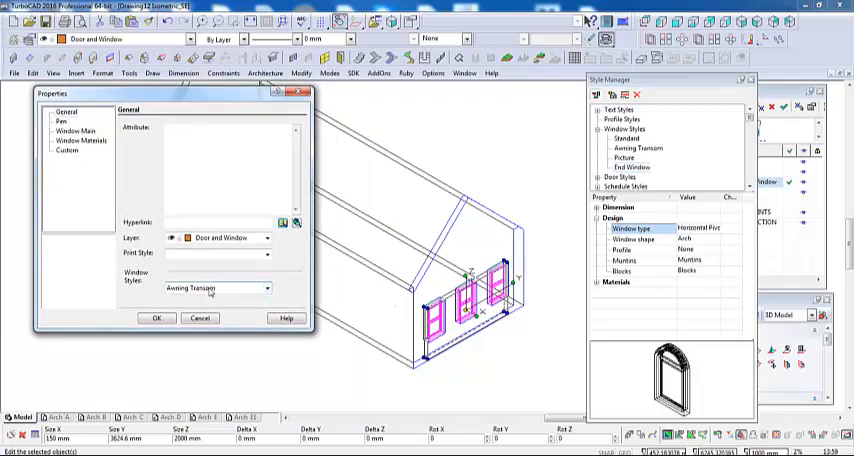
# - Assign the End Window style to the three selected end-wall windows
pyautogui.click(267, 289)
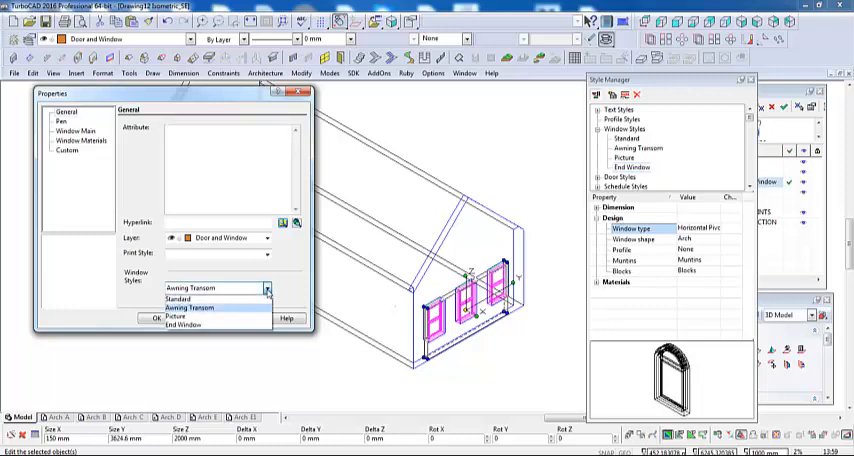
pyautogui.moveTo(183, 325)
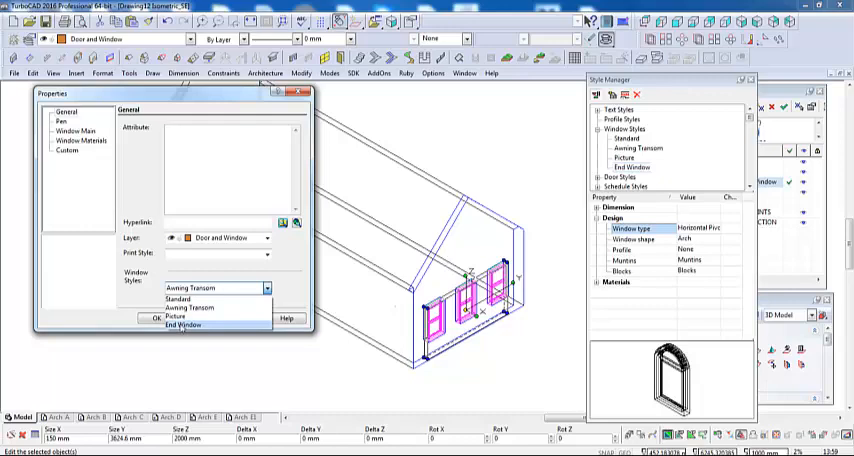
pyautogui.click(185, 325)
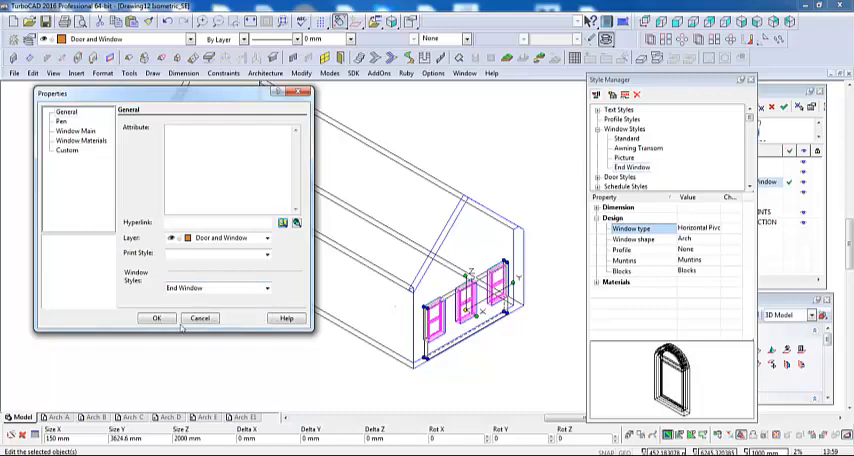
pyautogui.click(157, 318)
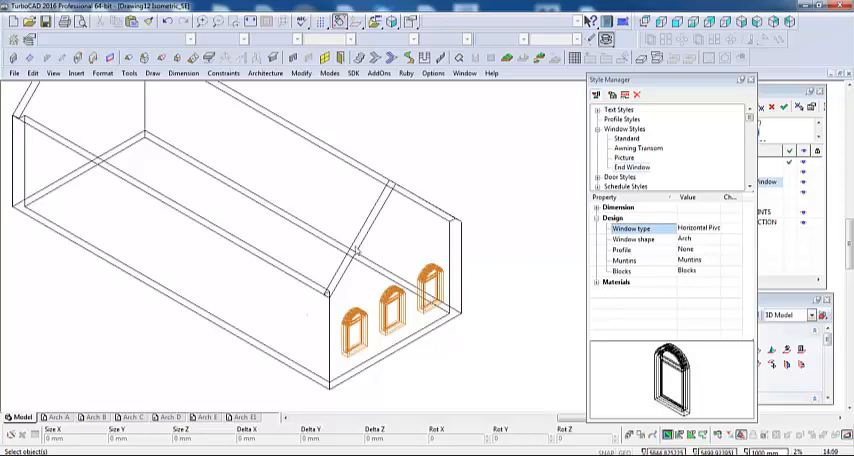
pyautogui.moveTo(611, 95)
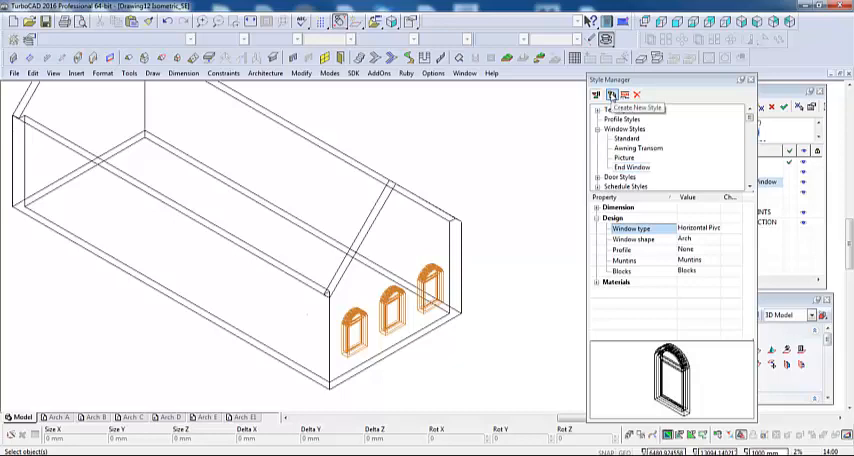
# - Add window style 'End Round Window' as a Picture window with Round shape
pyautogui.click(610, 94)
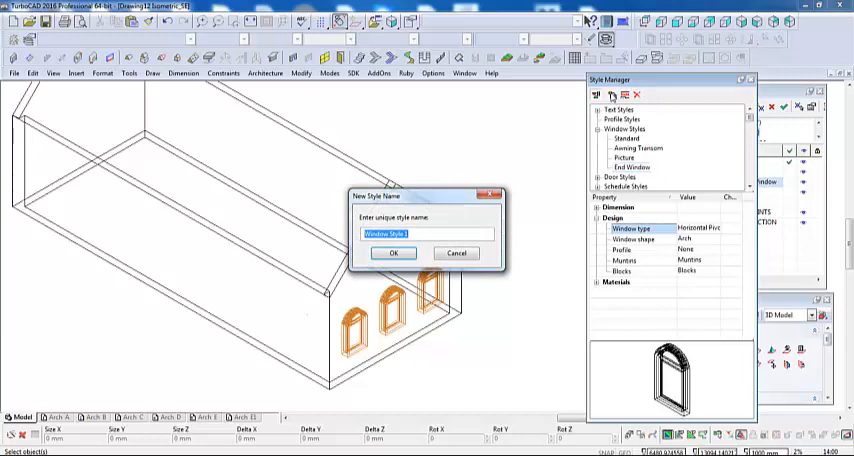
pyautogui.write('End Round Window')
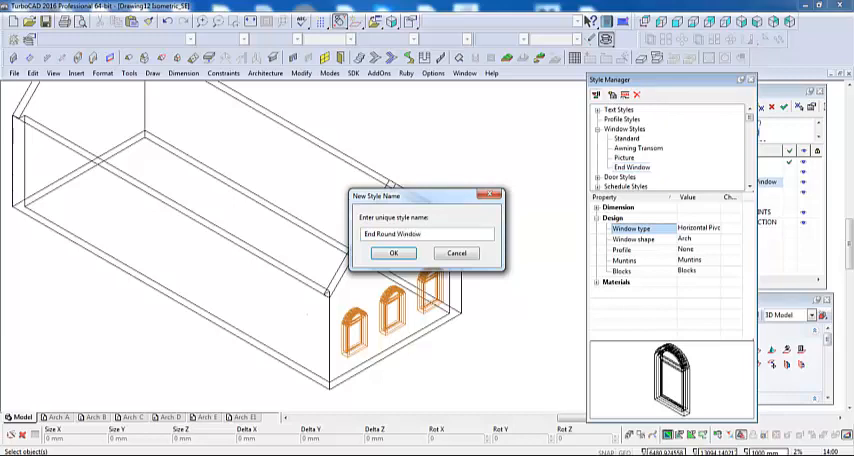
pyautogui.click(393, 252)
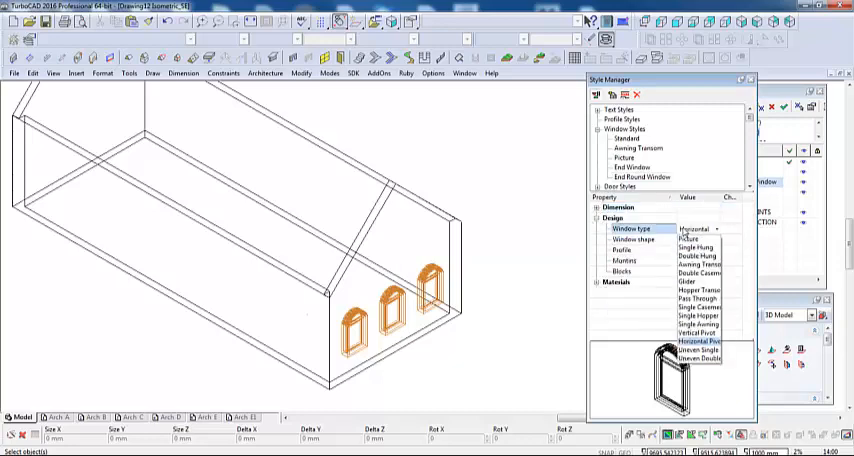
pyautogui.click(692, 238)
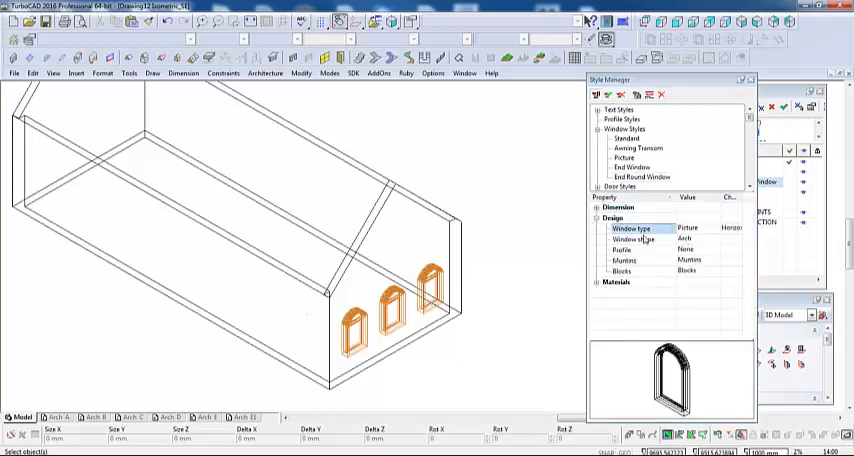
pyautogui.click(690, 239)
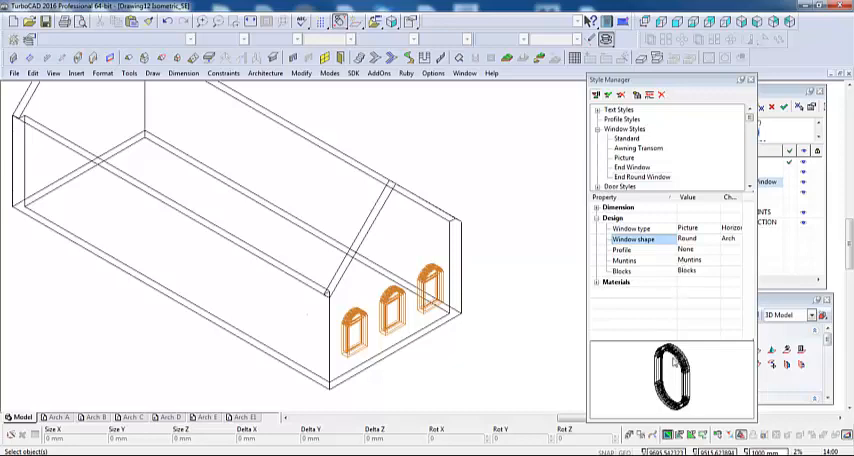
pyautogui.moveTo(674, 362)
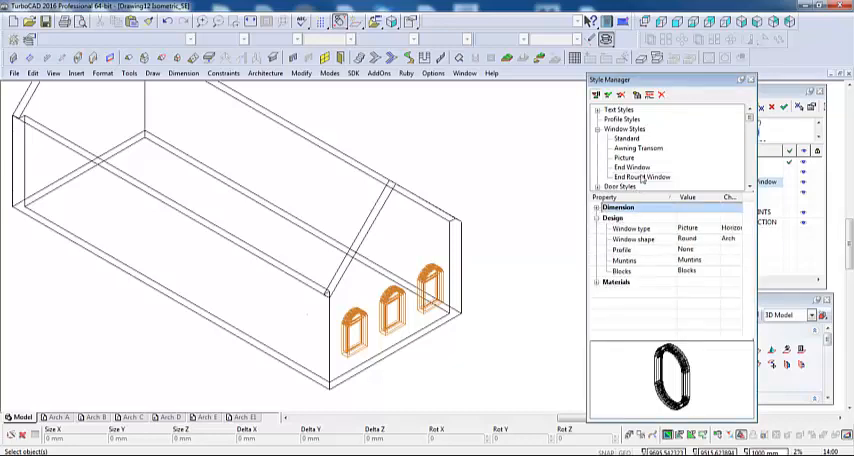
pyautogui.click(640, 177)
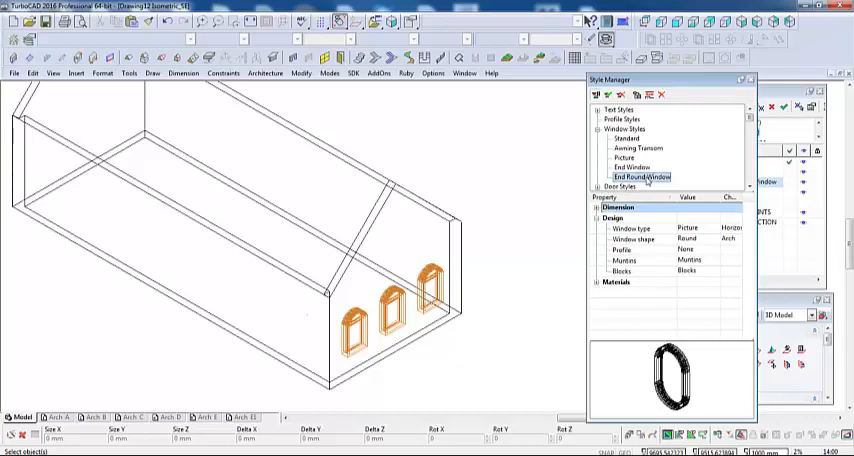
pyautogui.moveTo(606, 94)
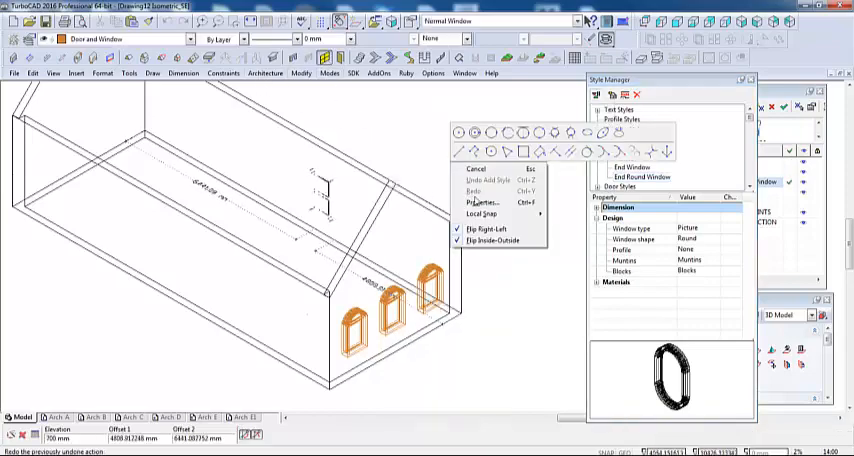
# - Set the height of the window being inserted to 1000 mm
pyautogui.click(482, 202)
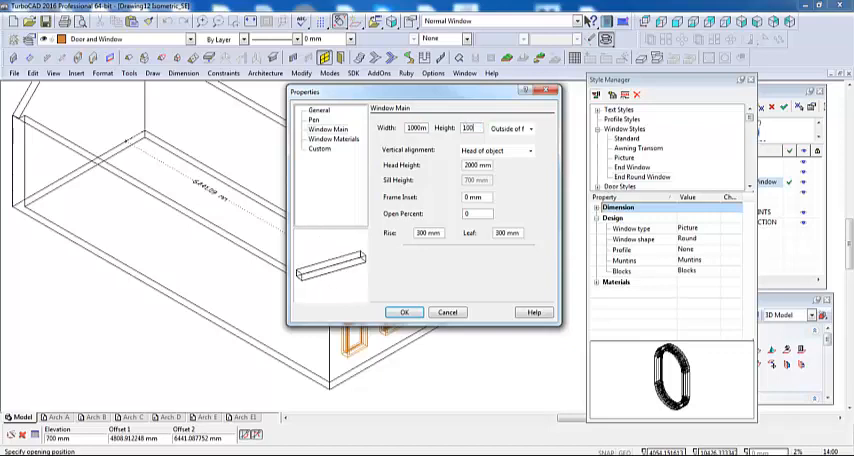
pyautogui.write('1000')
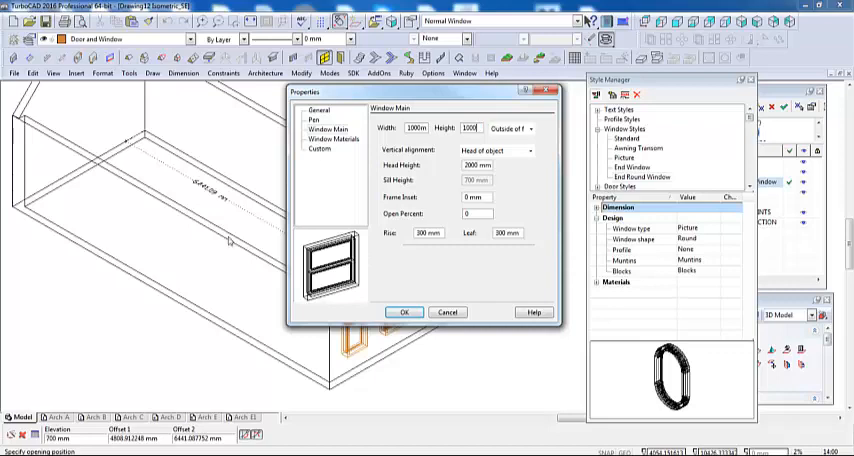
pyautogui.click(404, 312)
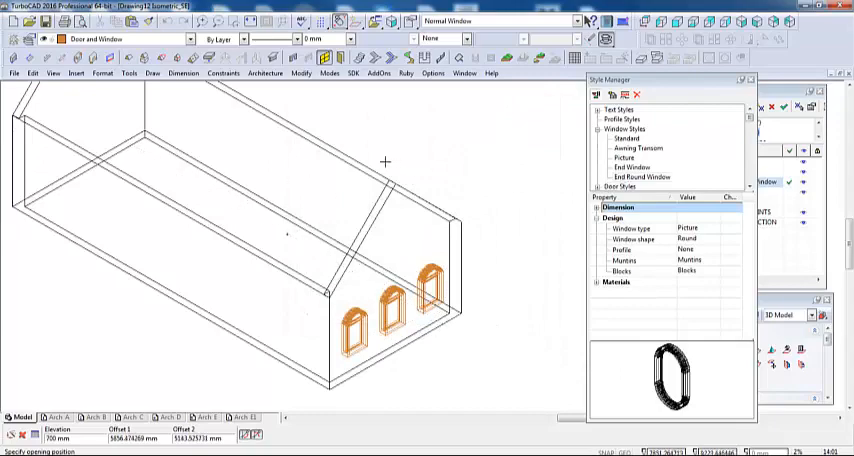
# - Switch the window being inserted to the End Round Window style
pyautogui.rightClick(385, 162)
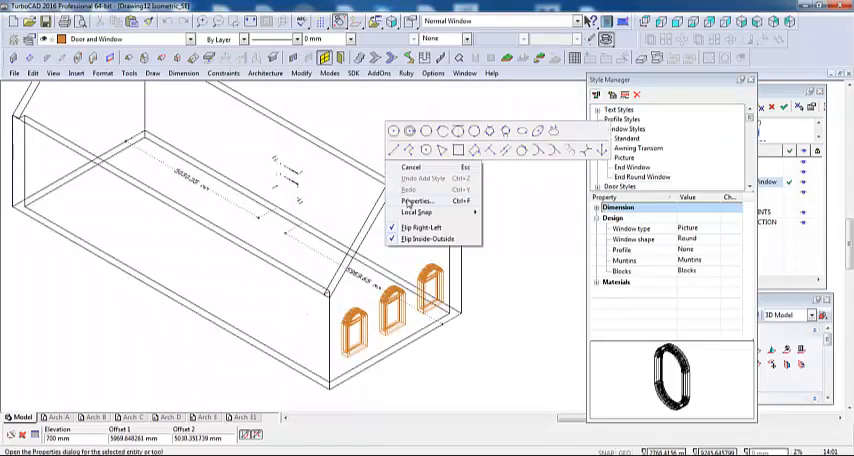
pyautogui.click(414, 201)
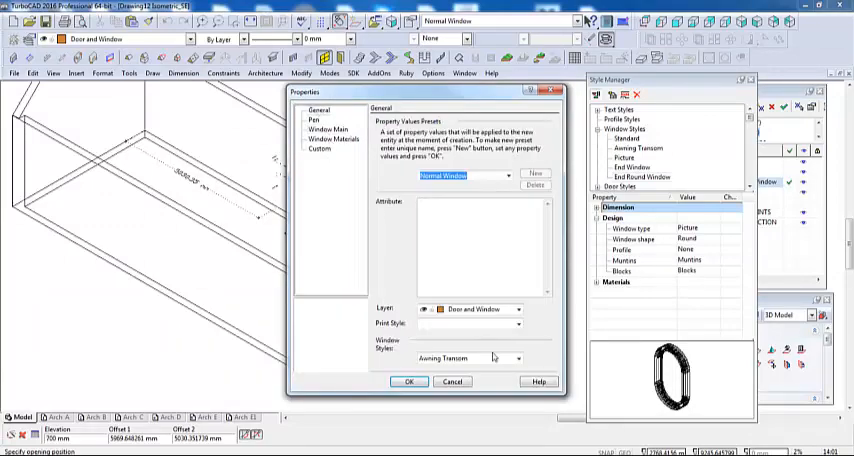
pyautogui.click(518, 358)
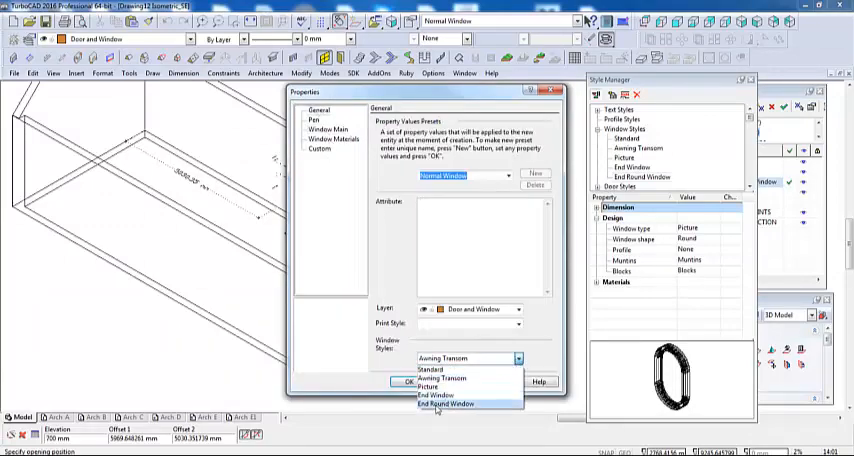
pyautogui.click(448, 404)
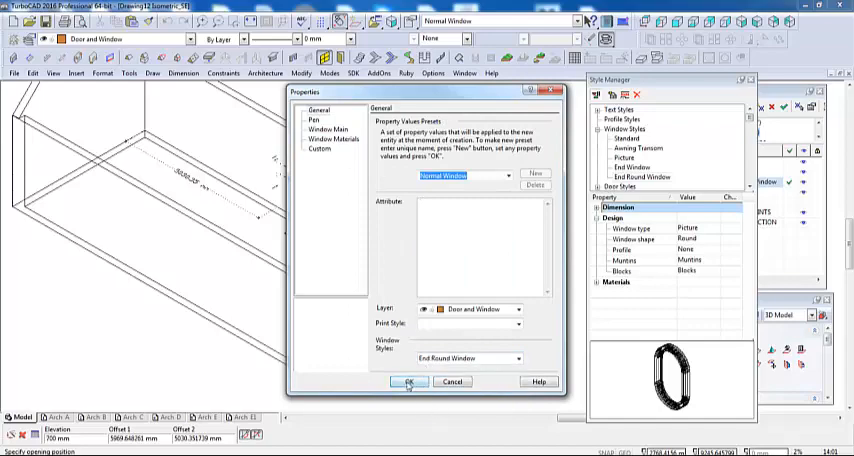
pyautogui.click(409, 382)
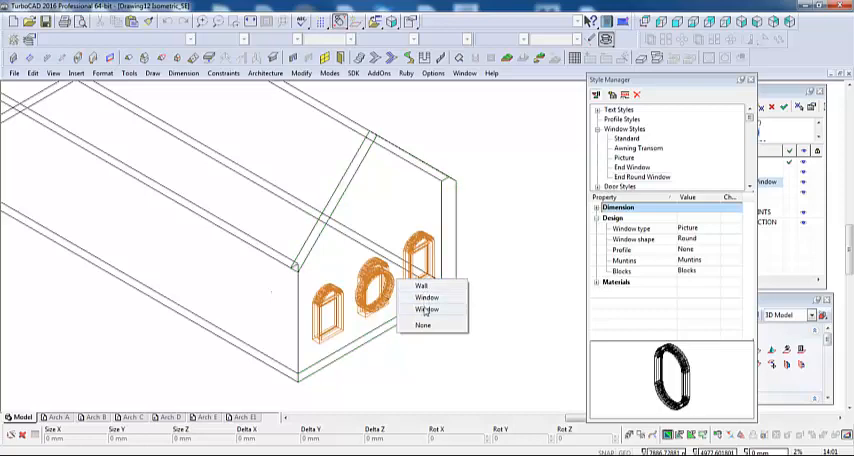
# - Select the round window and set its head height to 2500 mm
pyautogui.click(426, 309)
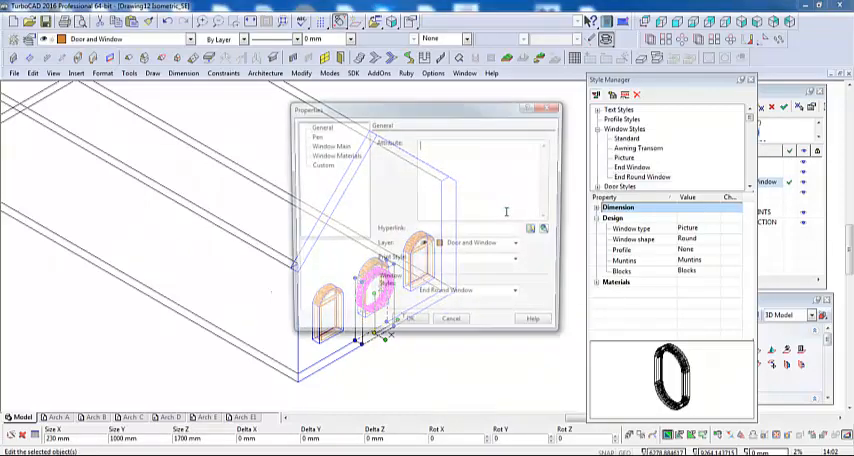
pyautogui.click(328, 145)
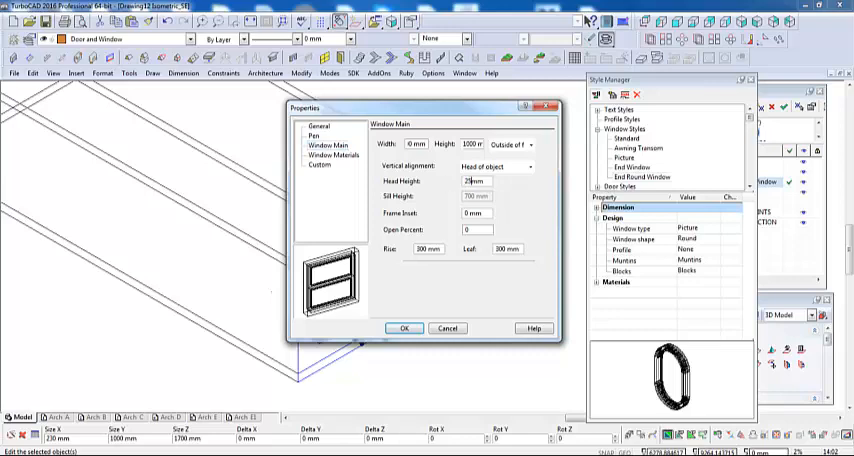
pyautogui.write('2500 mm')
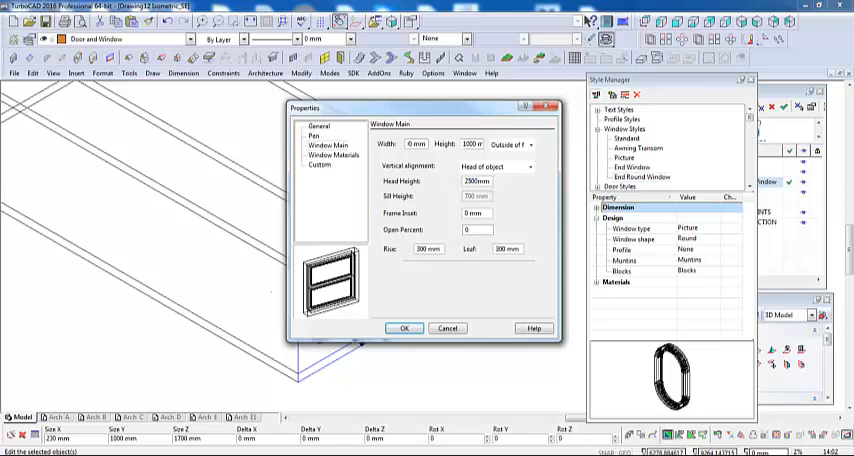
pyautogui.click(404, 328)
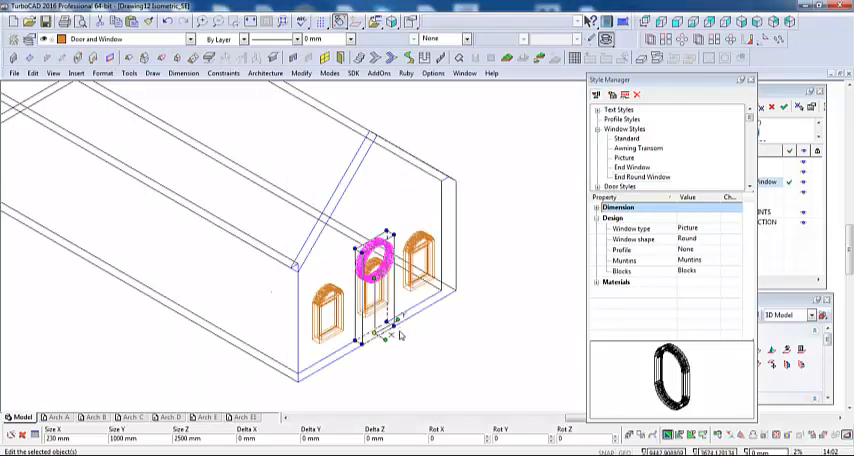
# - Raise the round window's head height further to 4000 mm
pyautogui.rightClick(390, 335)
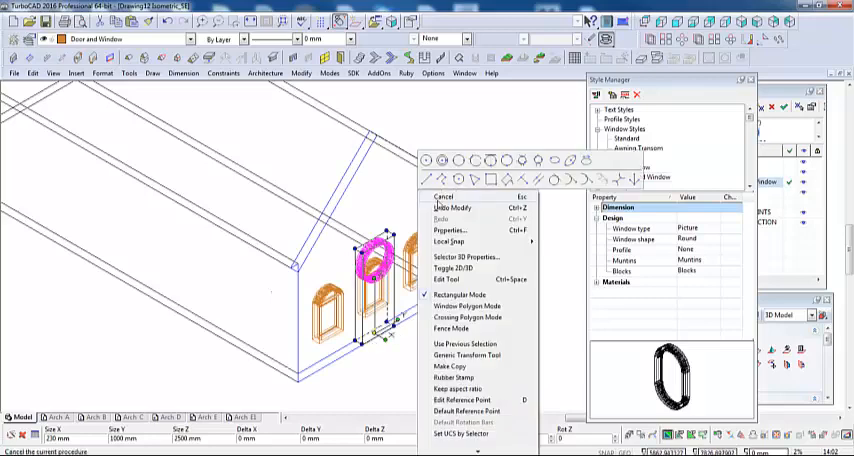
pyautogui.click(449, 229)
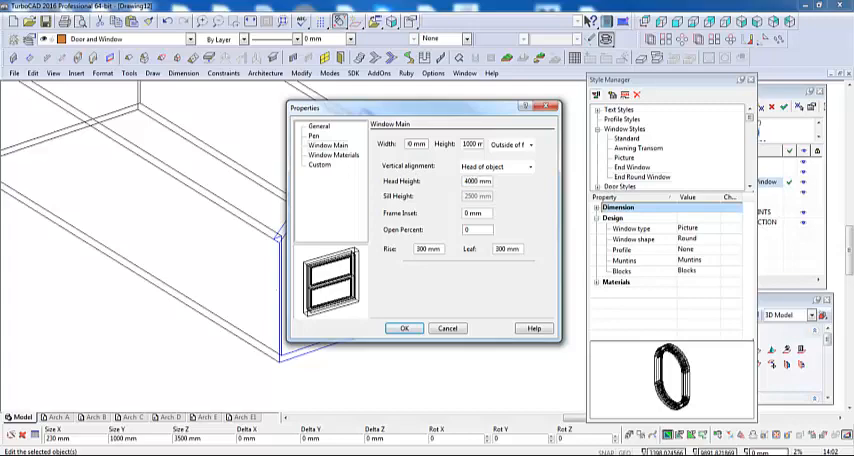
pyautogui.click(405, 328)
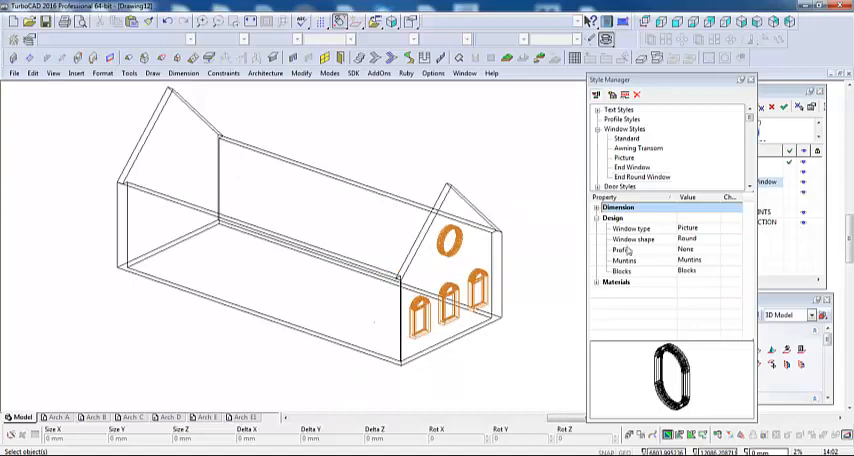
pyautogui.moveTo(650, 178)
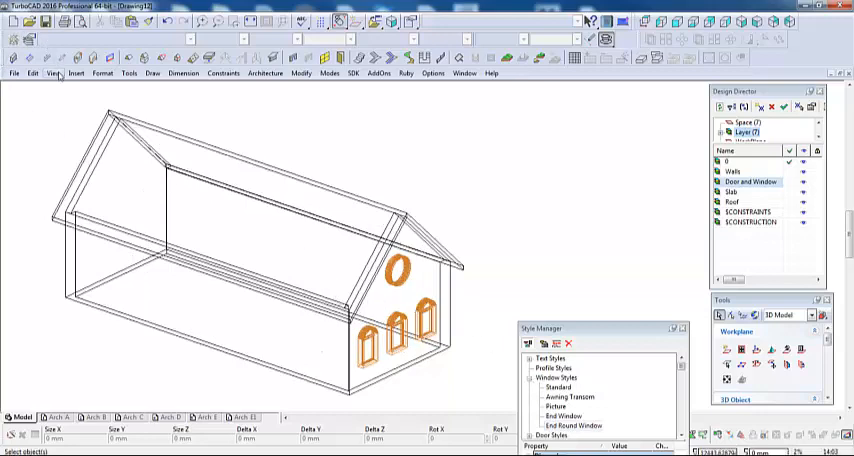
# - Switch the building's display to the Hidden Line visual style
pyautogui.click(52, 73)
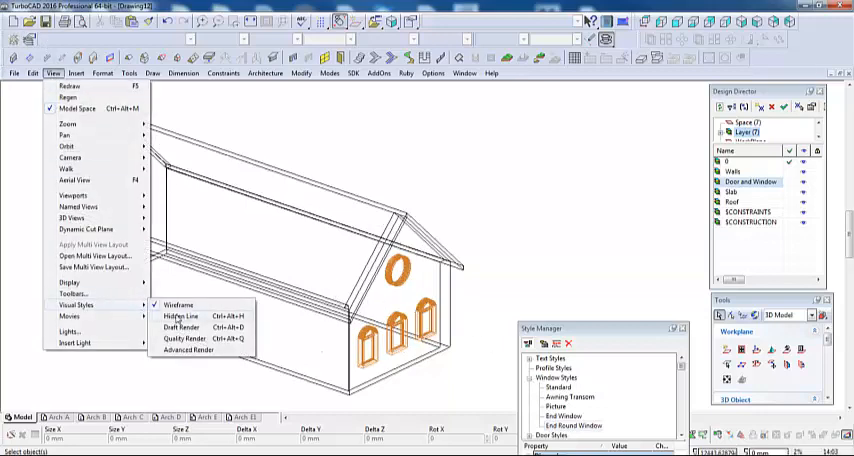
pyautogui.click(180, 316)
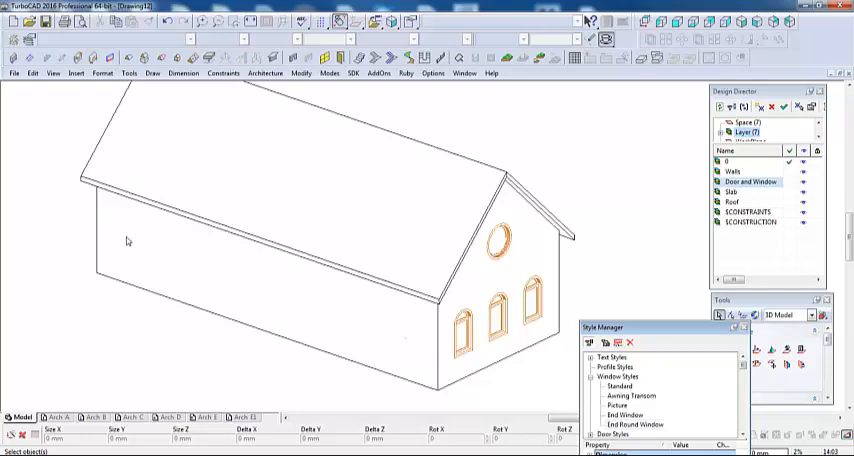
pyautogui.moveTo(425, 349)
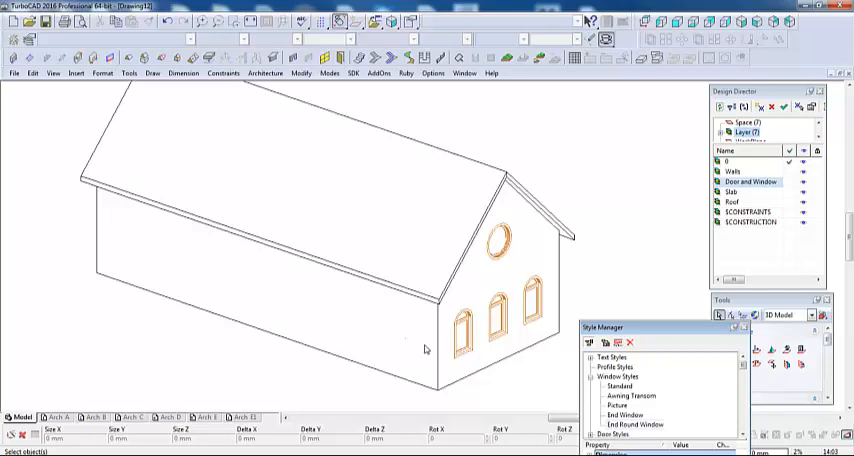